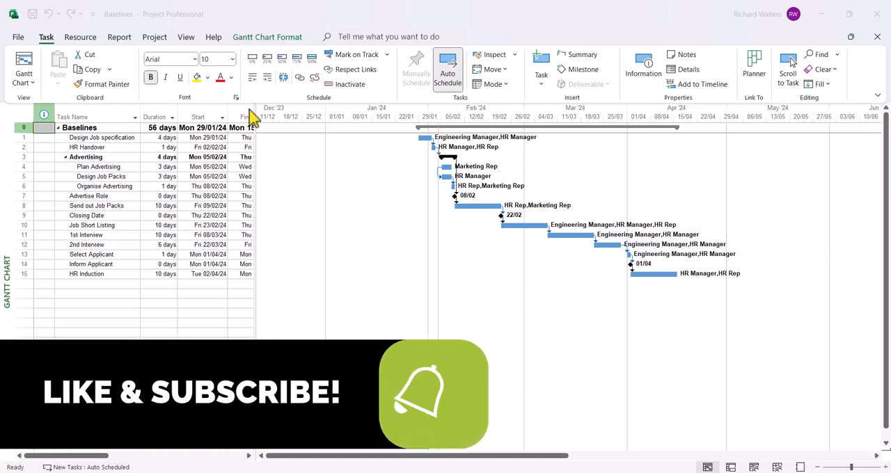
{"action": "mouse_move", "coordinate": [406, 11]}
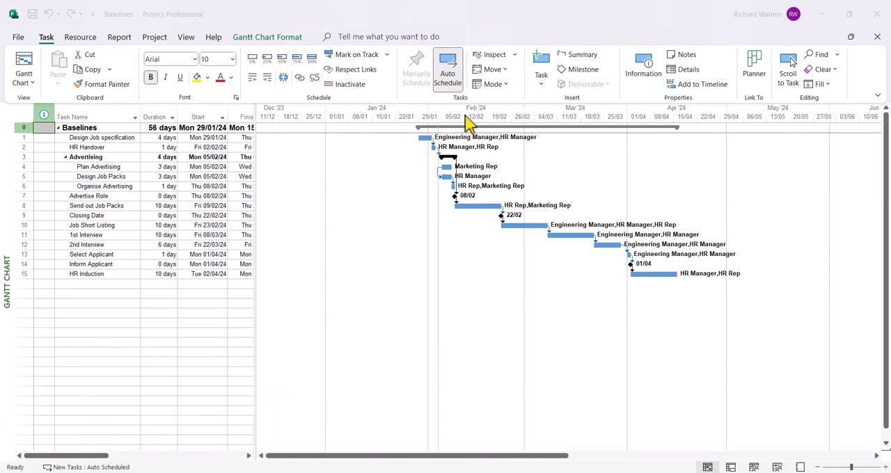
{"action": "mouse_move", "coordinate": [472, 233]}
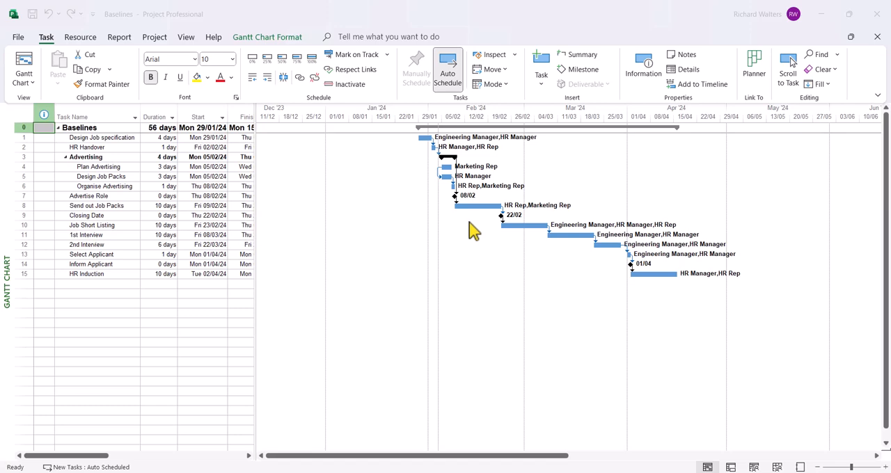
{"action": "mouse_move", "coordinate": [199, 48]}
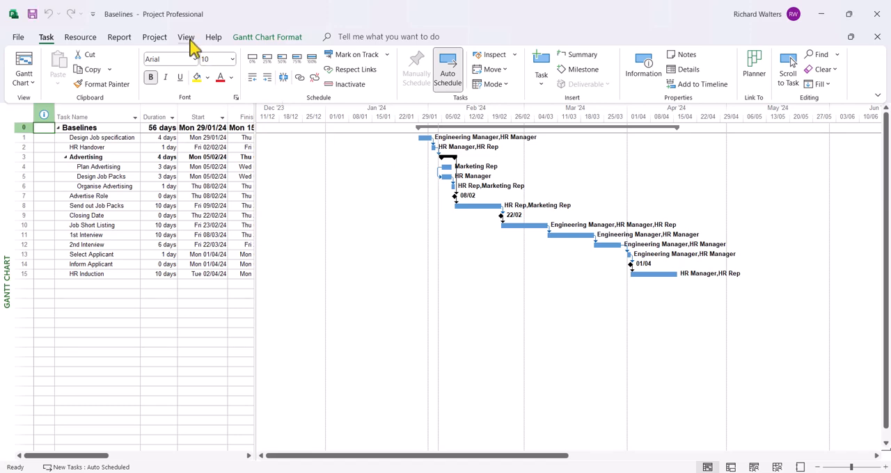
Switch the task sheet to the Variance table, where baseline start and finish read NA
{"action": "left_click", "coordinate": [186, 37]}
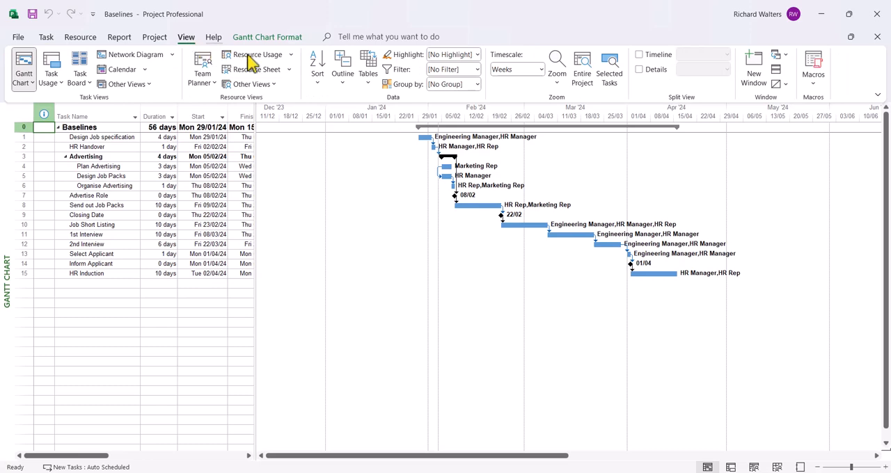
{"action": "left_click", "coordinate": [367, 69]}
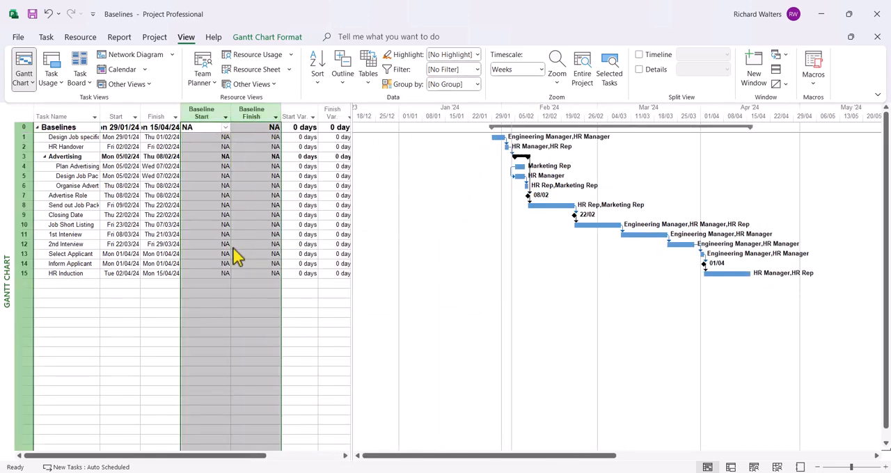
{"action": "mouse_move", "coordinate": [209, 222]}
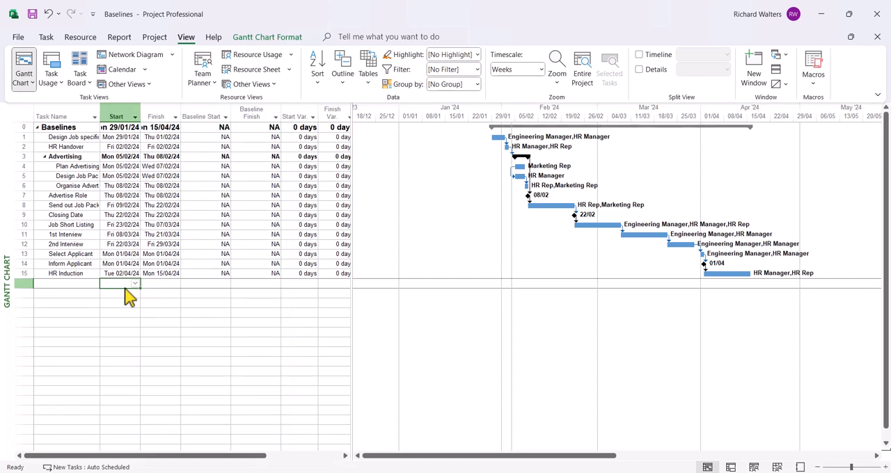
{"action": "mouse_move", "coordinate": [219, 219]}
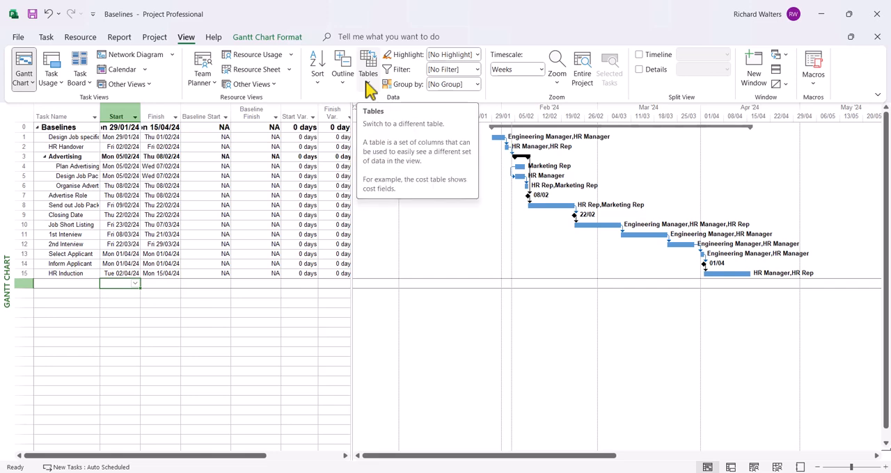
Show the Cost table and inspect the Variance and £0.00 Baseline cost columns
{"action": "left_click", "coordinate": [368, 69]}
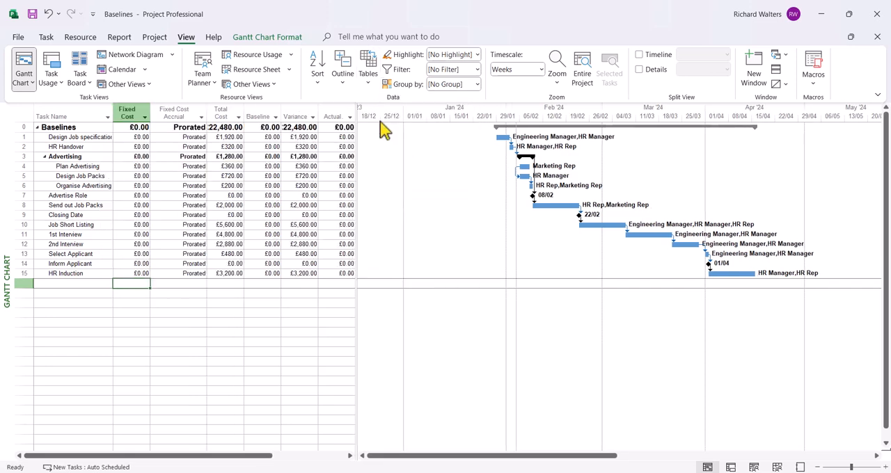
{"action": "mouse_move", "coordinate": [355, 129]}
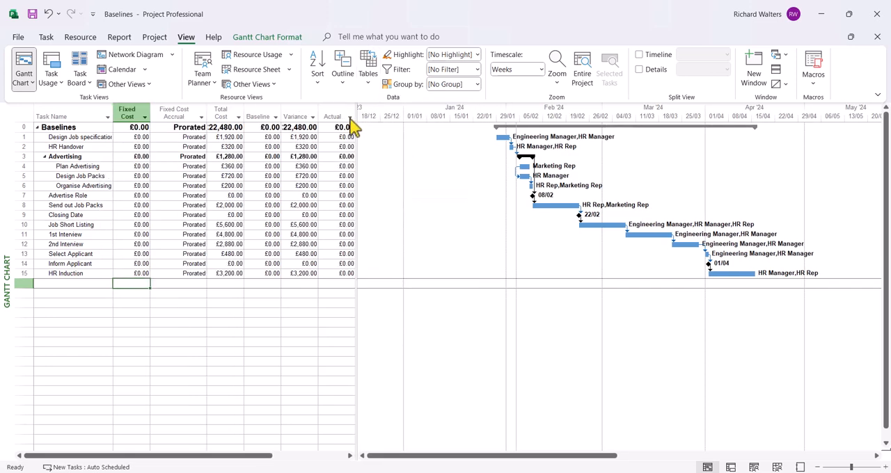
{"action": "left_click", "coordinate": [298, 116]}
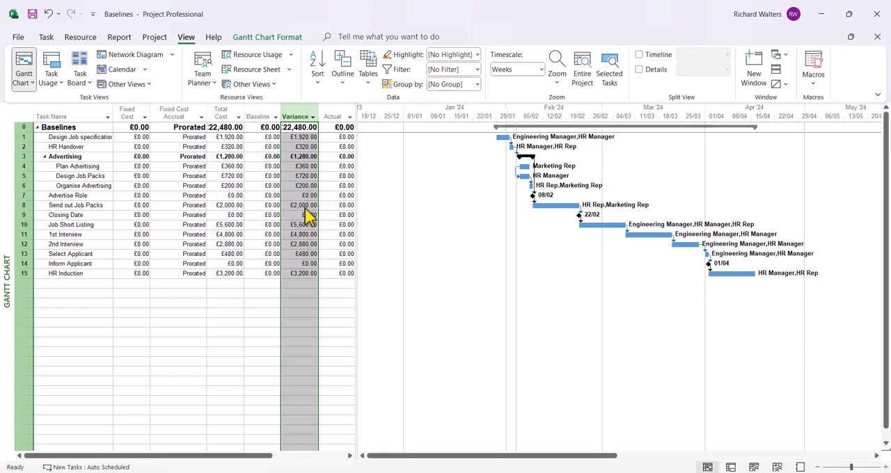
{"action": "mouse_move", "coordinate": [307, 186]}
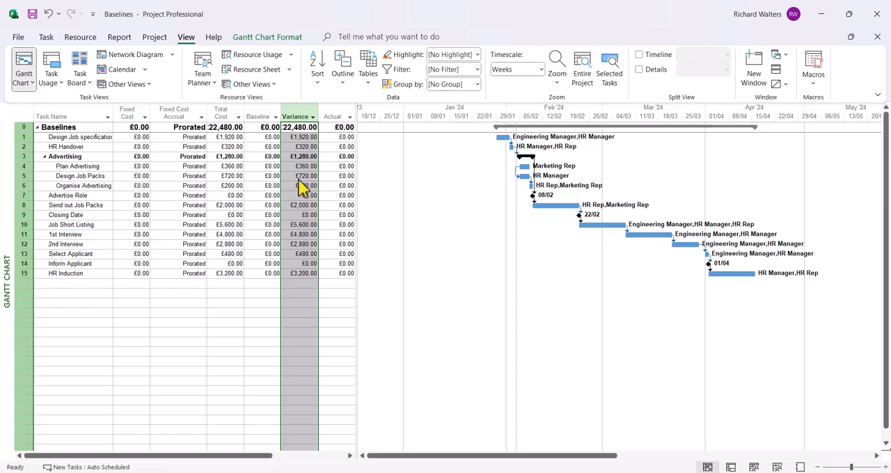
{"action": "mouse_move", "coordinate": [300, 187]}
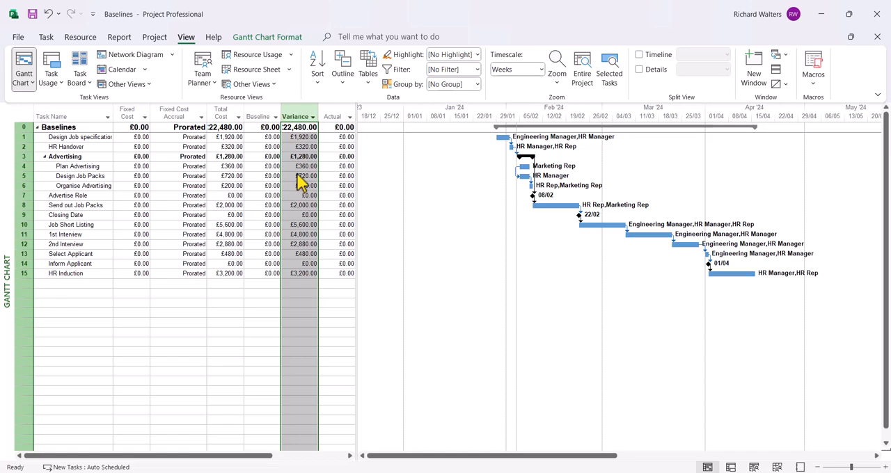
{"action": "mouse_move", "coordinate": [644, 222]}
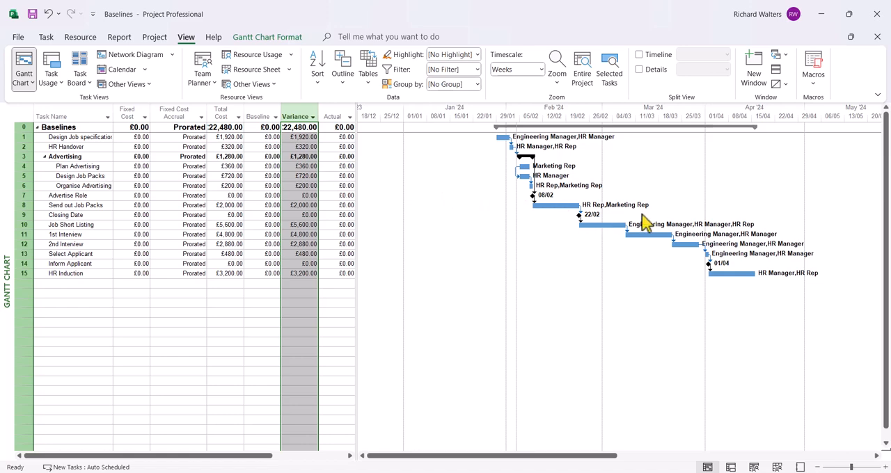
{"action": "mouse_move", "coordinate": [550, 202]}
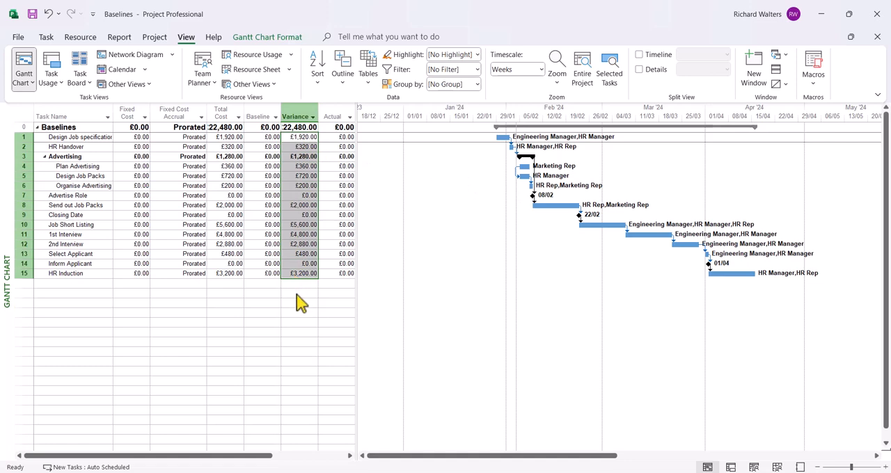
{"action": "left_click", "coordinate": [299, 293]}
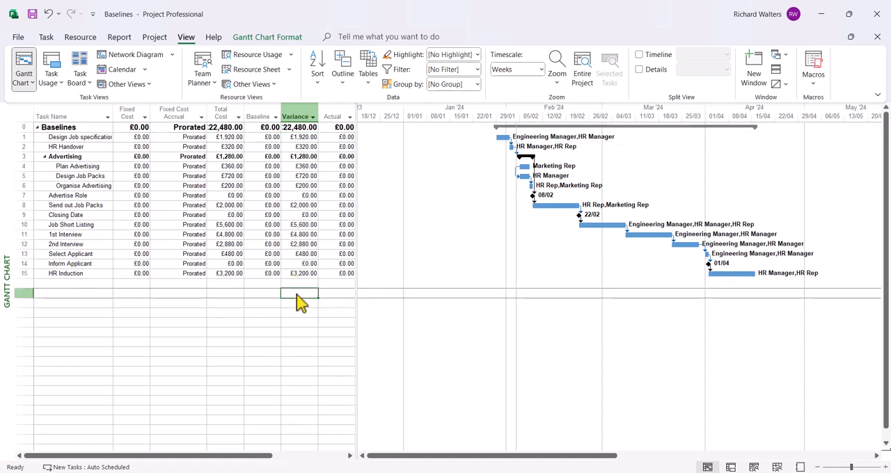
{"action": "mouse_move", "coordinate": [301, 139]}
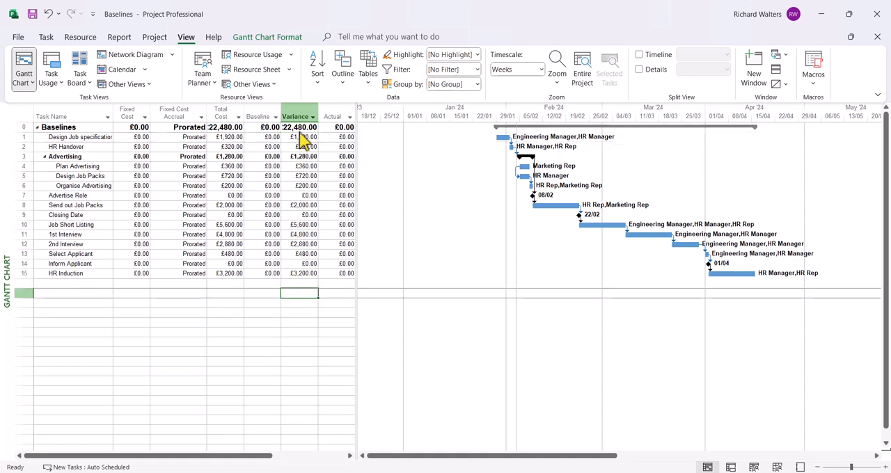
{"action": "left_click", "coordinate": [298, 116]}
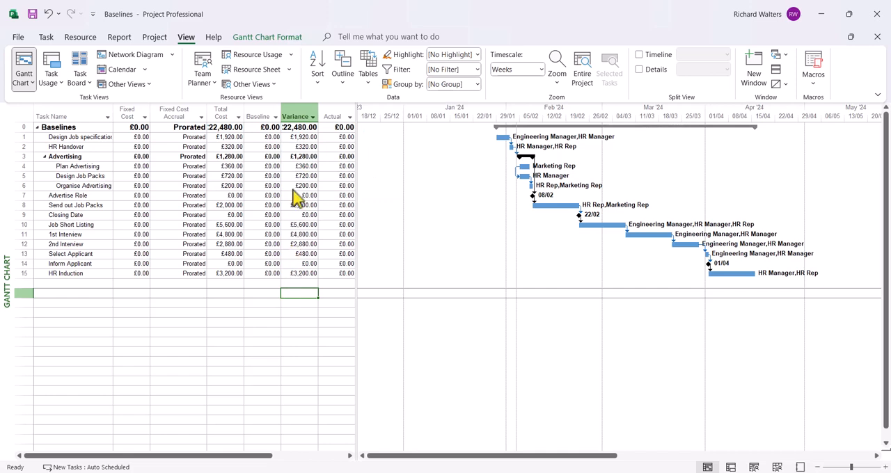
{"action": "left_click", "coordinate": [299, 117]}
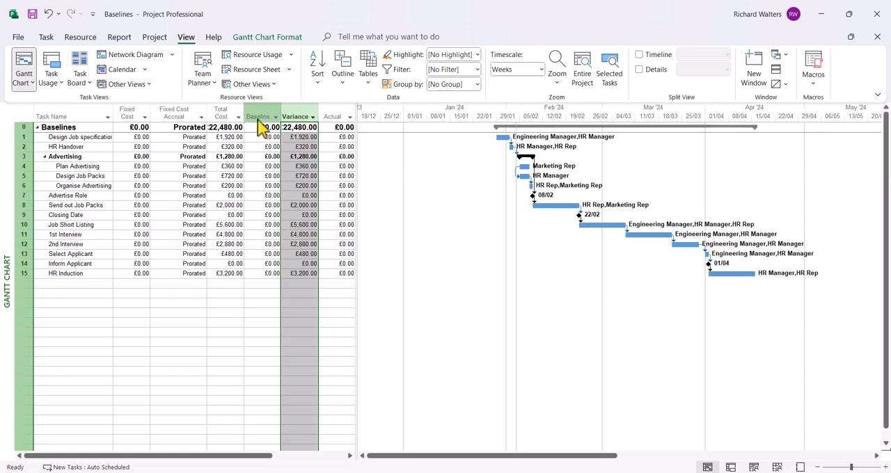
{"action": "left_click", "coordinate": [259, 116]}
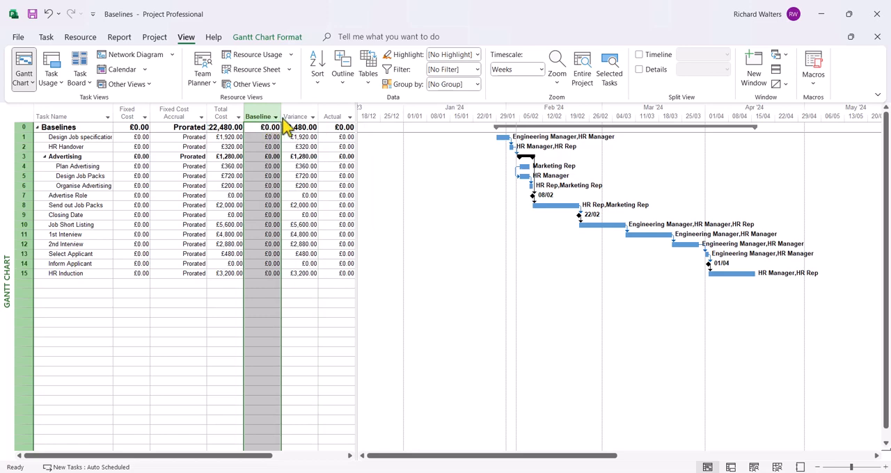
{"action": "left_click", "coordinate": [296, 116]}
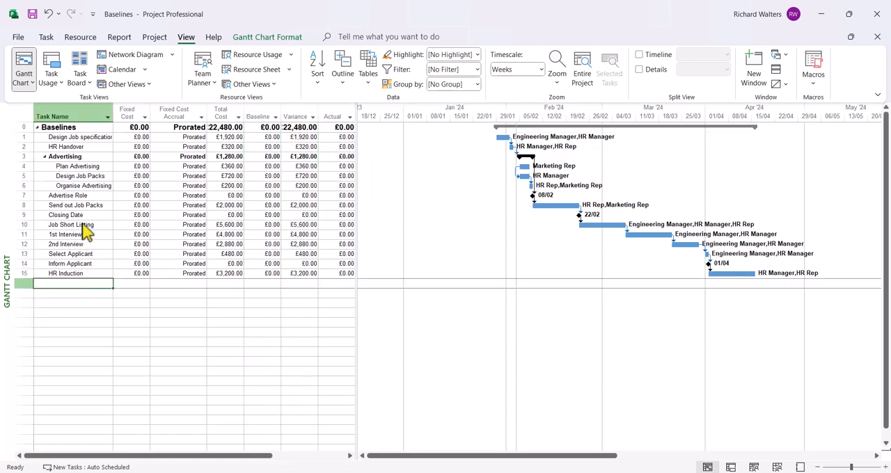
{"action": "left_click", "coordinate": [79, 137]}
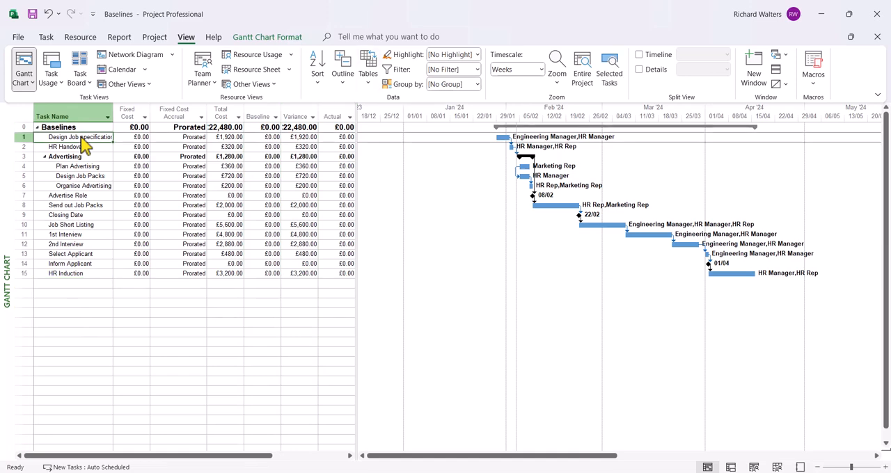
{"action": "mouse_move", "coordinate": [374, 94]}
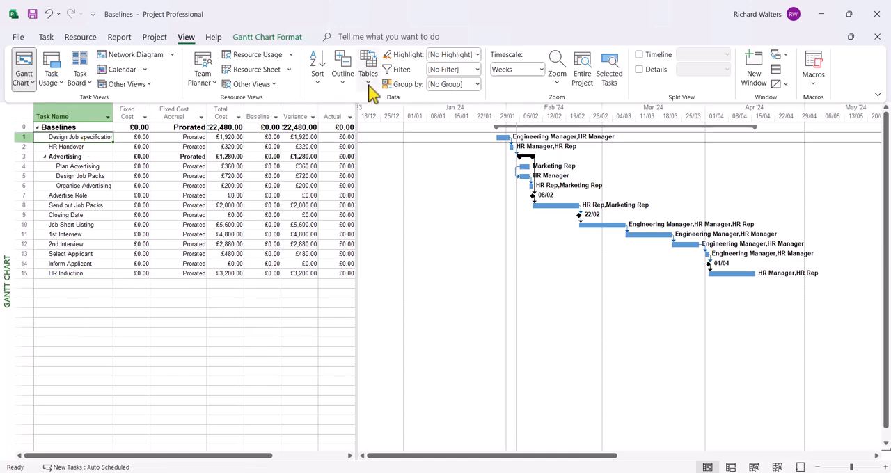
Restore the Entry table and save Baseline for the entire project
{"action": "left_click", "coordinate": [367, 67]}
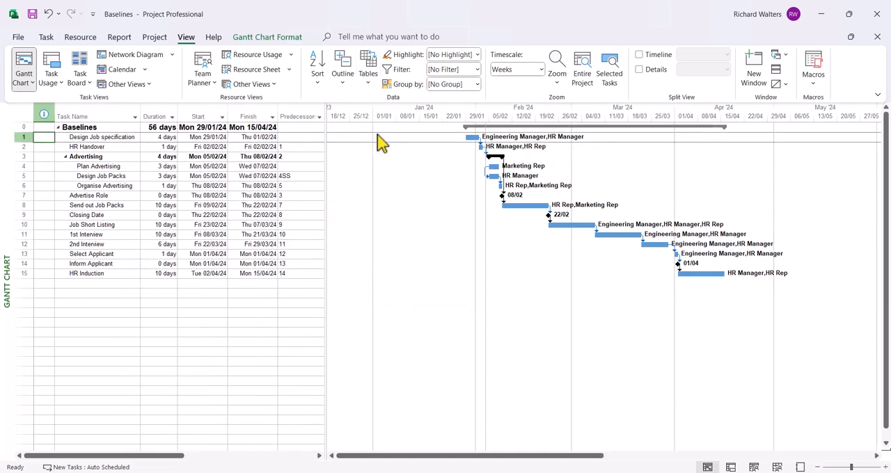
{"action": "left_click", "coordinate": [154, 37]}
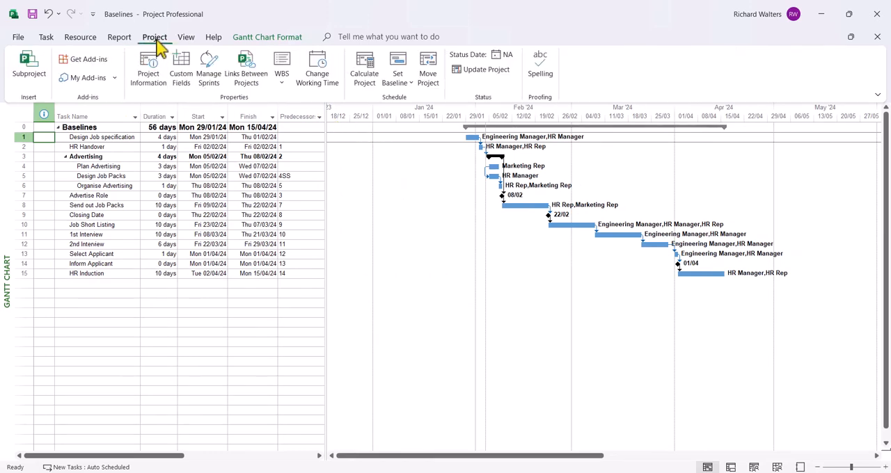
{"action": "left_click", "coordinate": [398, 70]}
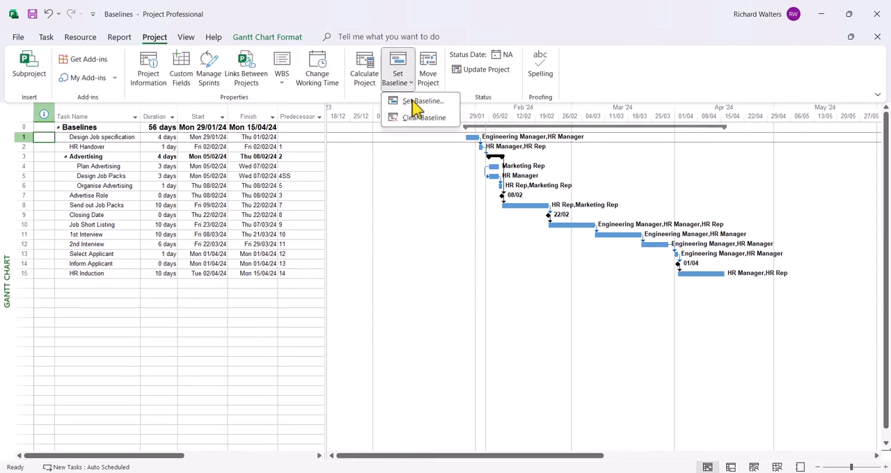
{"action": "left_click", "coordinate": [423, 101]}
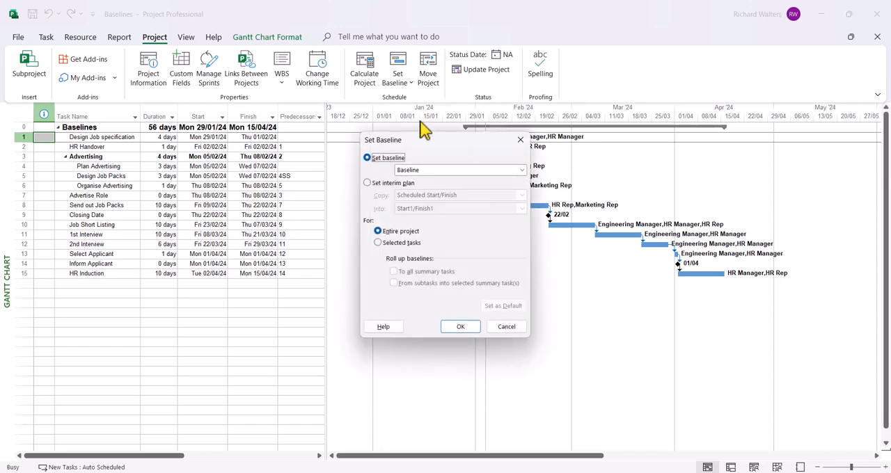
{"action": "left_click_drag", "start_coordinate": [425, 140], "coordinate": [400, 98]}
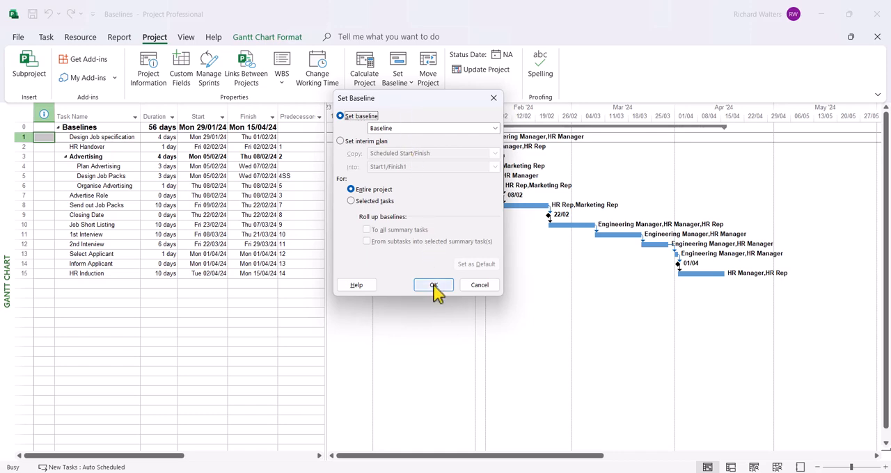
{"action": "left_click", "coordinate": [433, 285]}
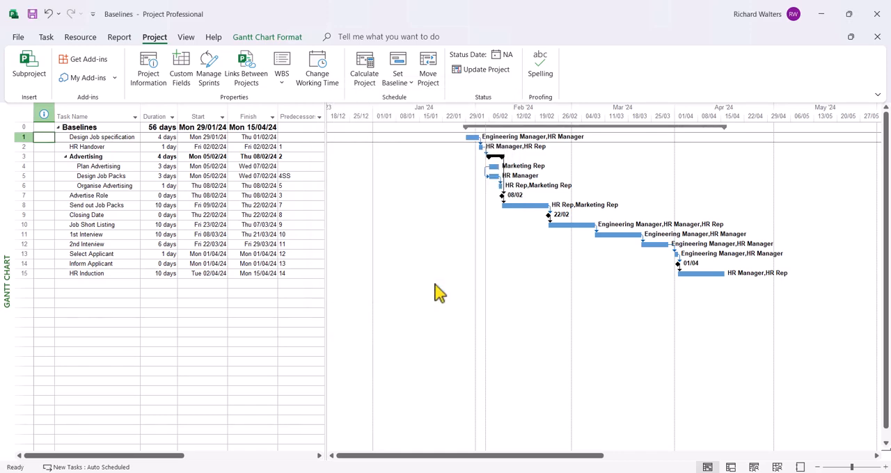
Show the Cost table and check Baseline costs against £0.00 Variance
{"action": "left_click", "coordinate": [186, 37]}
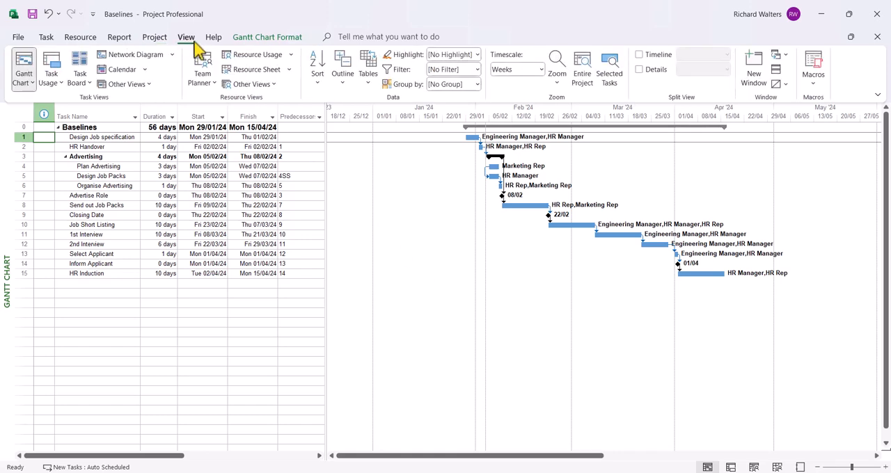
{"action": "left_click", "coordinate": [368, 69]}
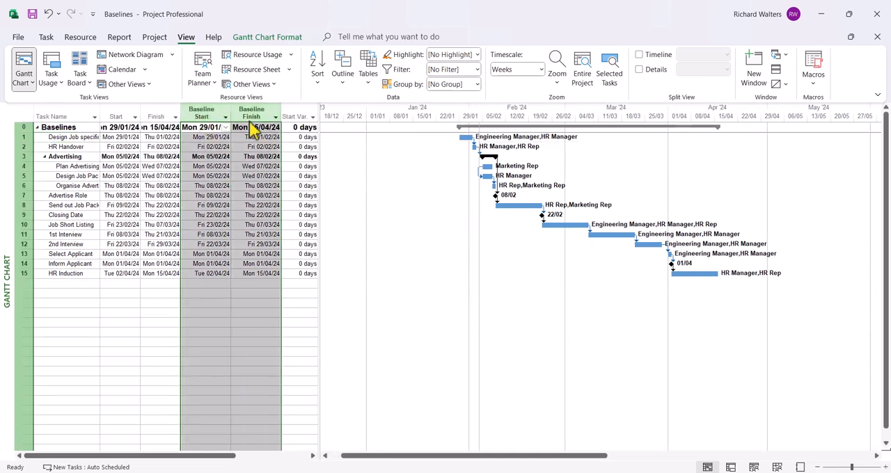
{"action": "left_click", "coordinate": [368, 69]}
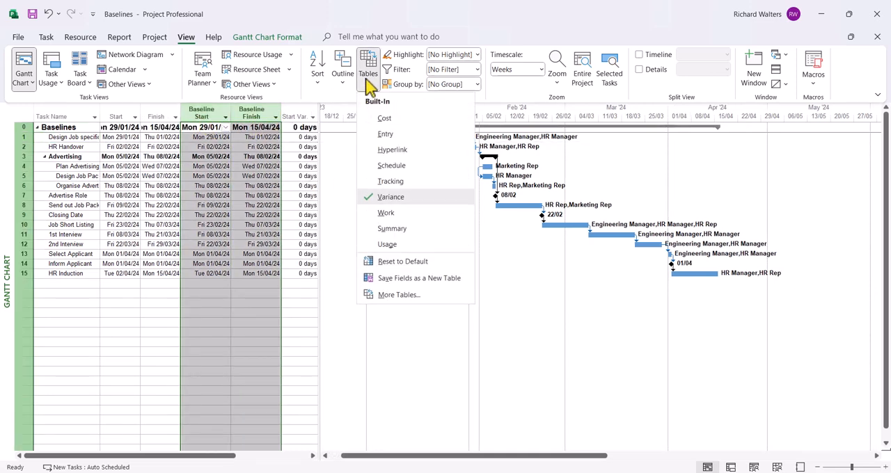
{"action": "left_click", "coordinate": [384, 117]}
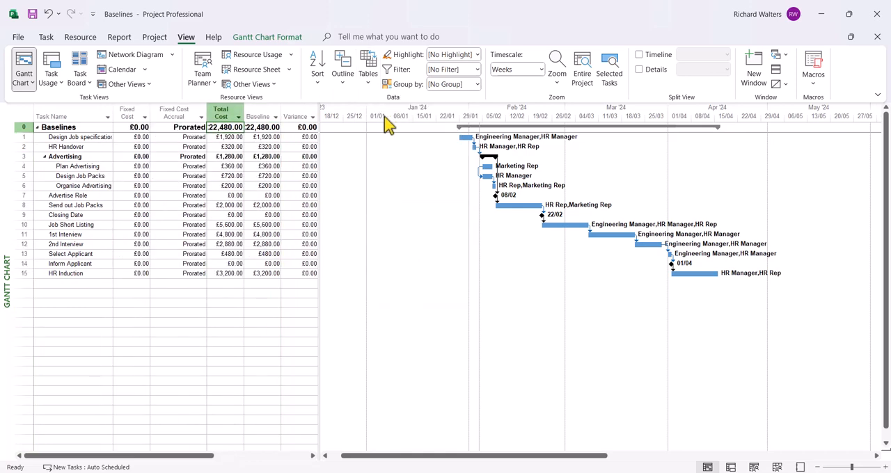
{"action": "left_click", "coordinate": [261, 116]}
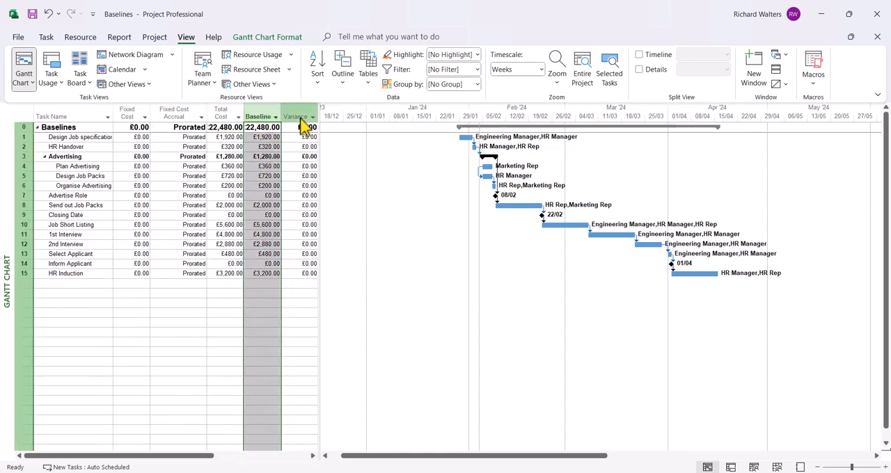
{"action": "left_click", "coordinate": [295, 117]}
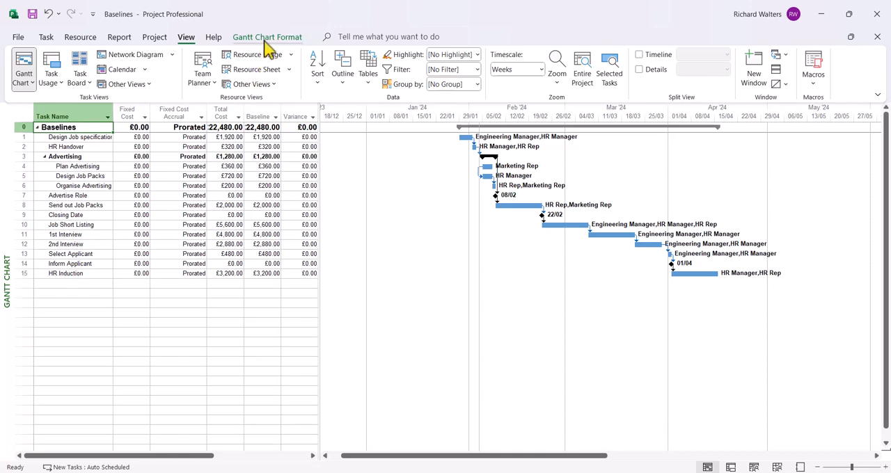
Add Baseline bars to the Gantt chart from the Gantt Chart Format tab
{"action": "left_click", "coordinate": [267, 37]}
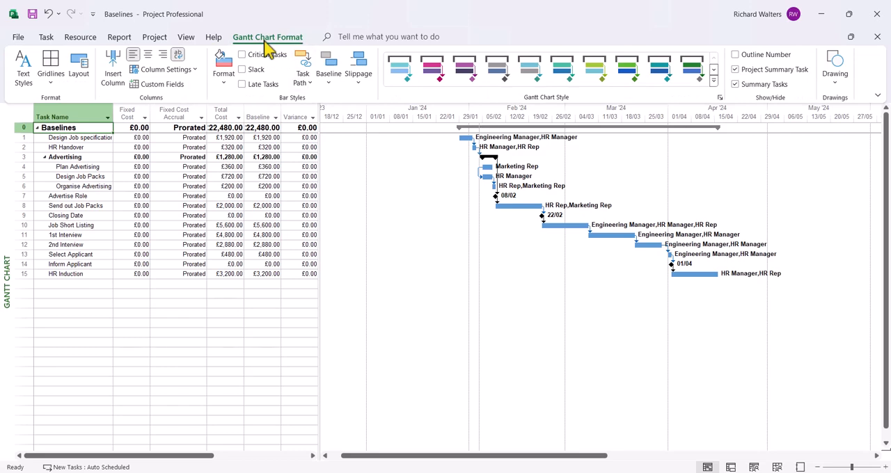
{"action": "mouse_move", "coordinate": [309, 115]}
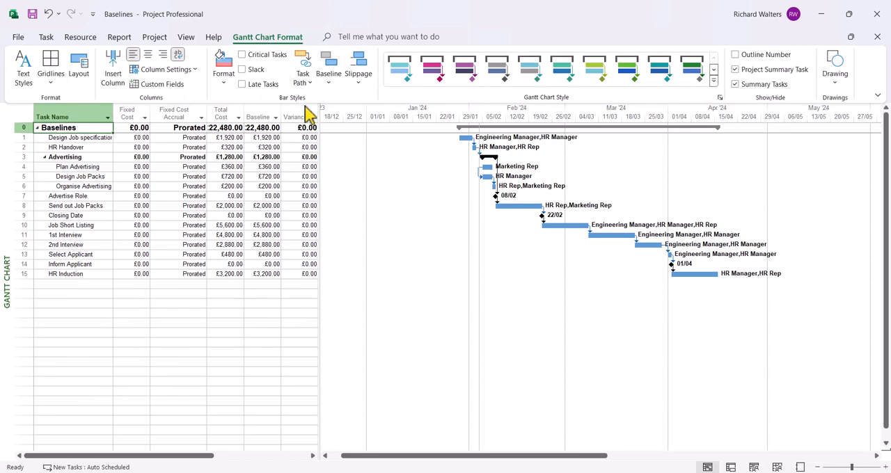
{"action": "left_click", "coordinate": [328, 63]}
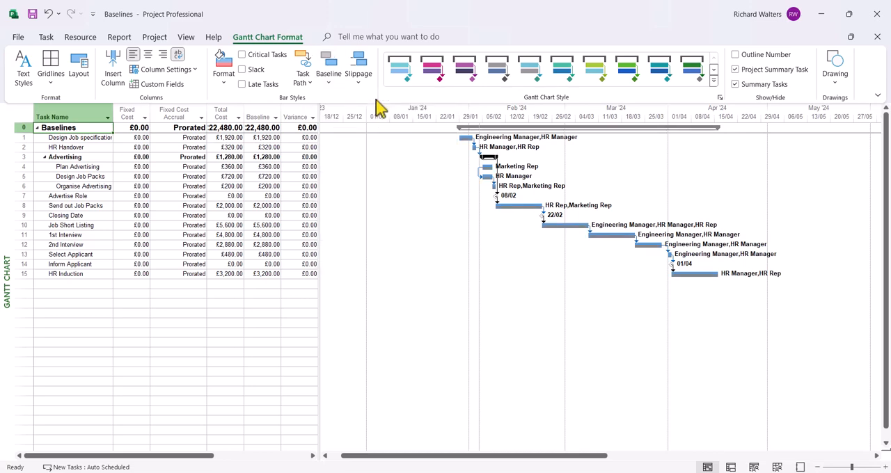
{"action": "mouse_move", "coordinate": [578, 233]}
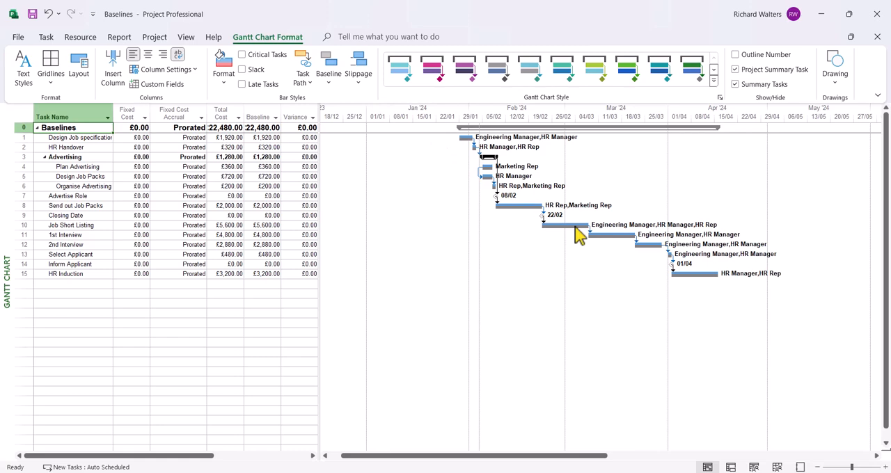
{"action": "mouse_move", "coordinate": [630, 248]}
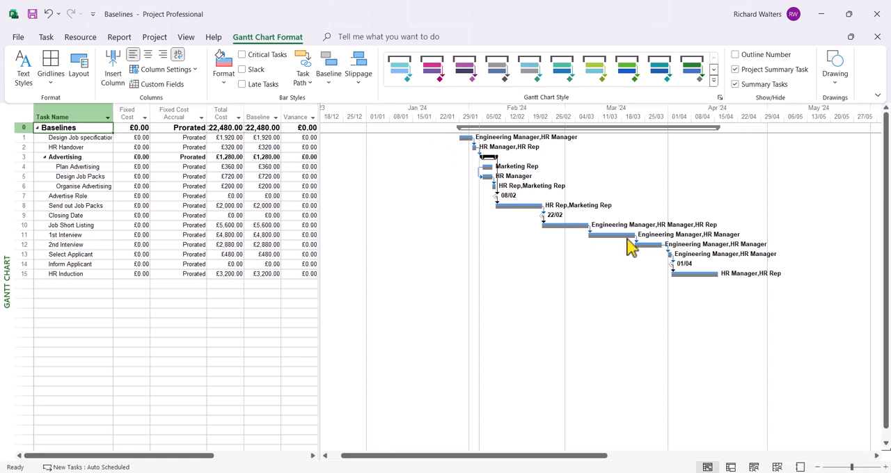
{"action": "mouse_move", "coordinate": [542, 223]}
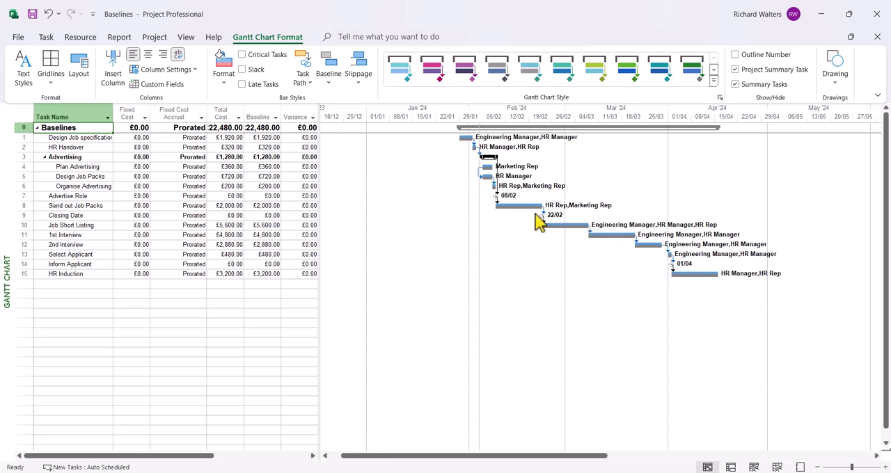
{"action": "mouse_move", "coordinate": [146, 249]}
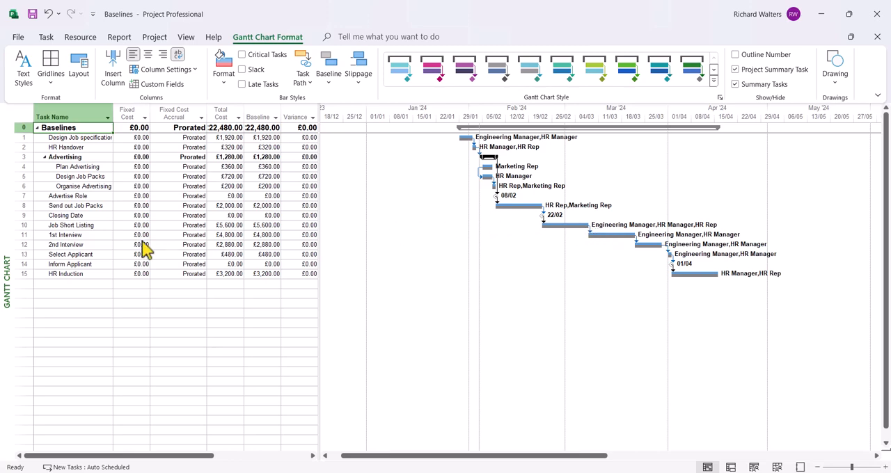
{"action": "mouse_move", "coordinate": [122, 233]}
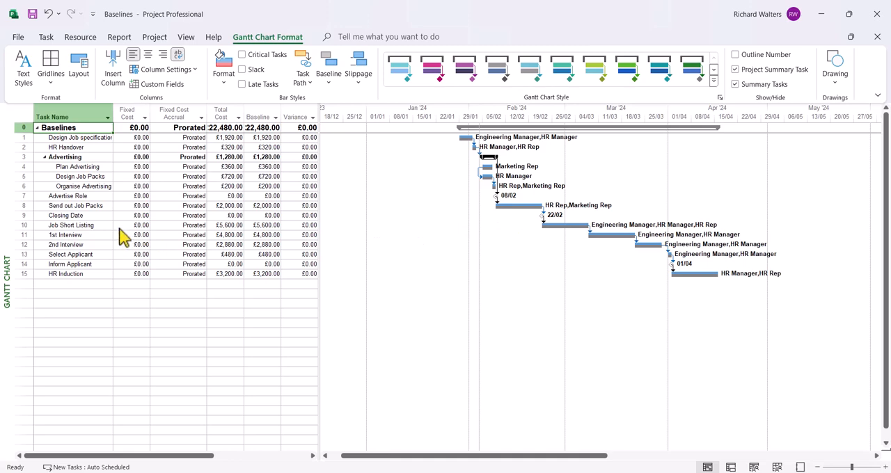
Enter a 10000 fixed cost for 1st Interview and compare its Baseline and Variance figures
{"action": "left_click", "coordinate": [141, 235]}
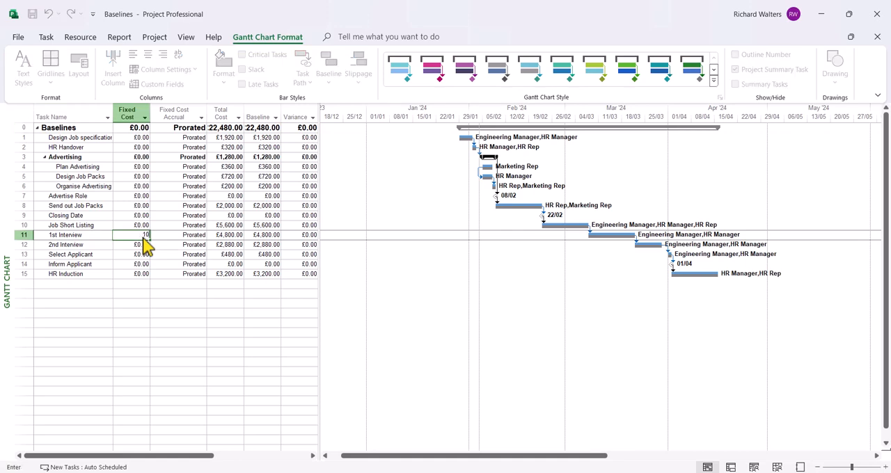
{"action": "type", "text": "100000.00"}
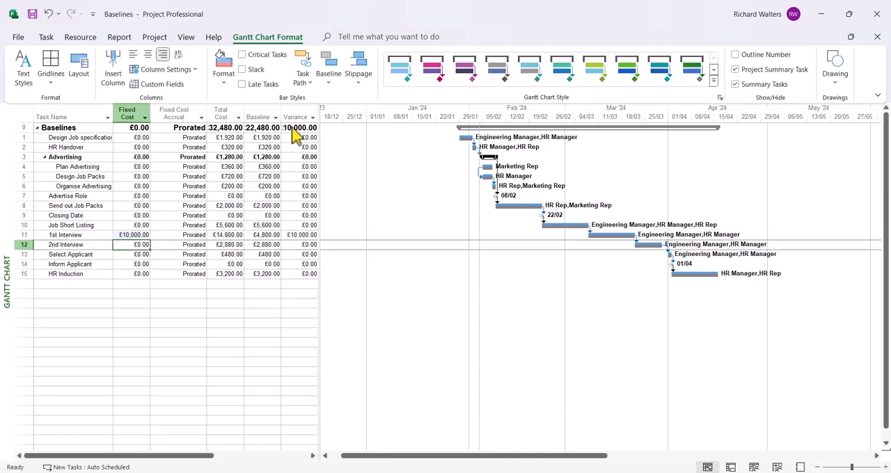
{"action": "left_click", "coordinate": [295, 116]}
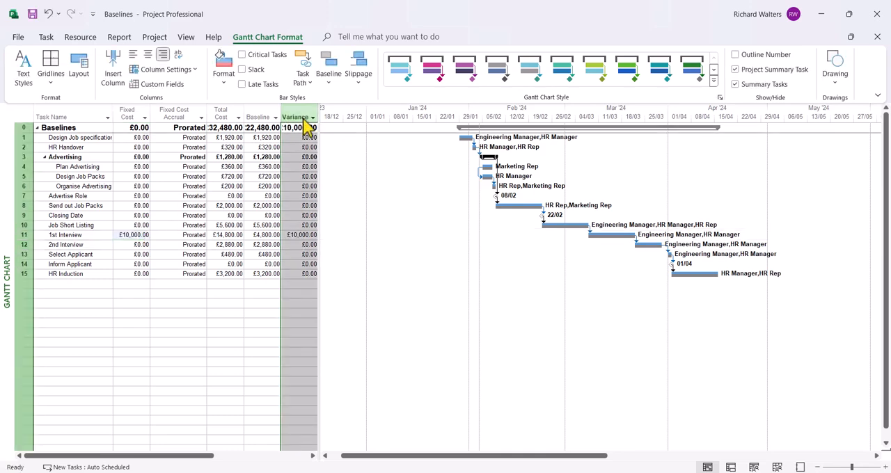
{"action": "left_click", "coordinate": [261, 117]}
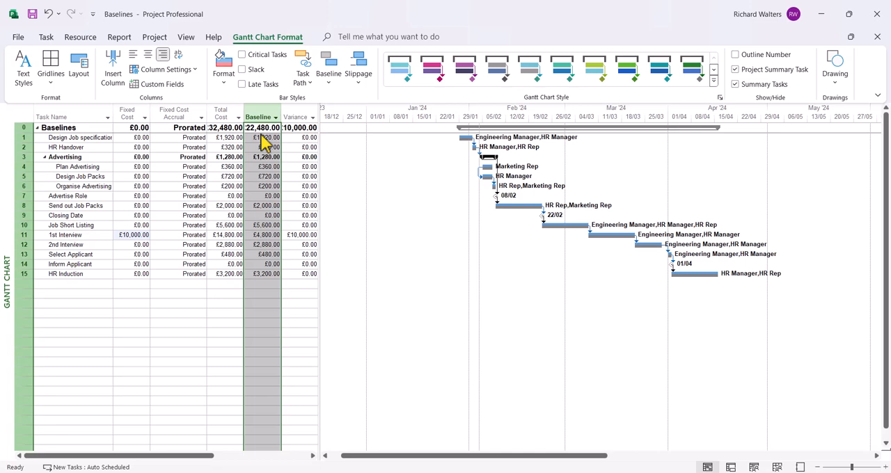
{"action": "left_click", "coordinate": [296, 116]}
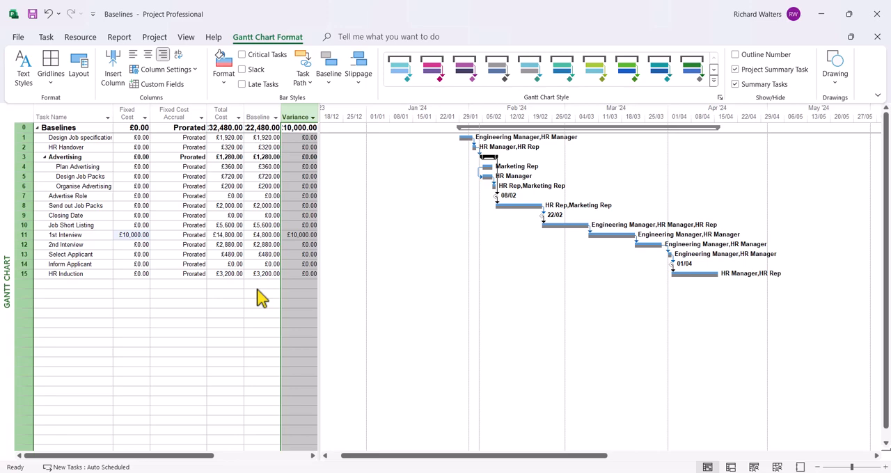
{"action": "left_click", "coordinate": [70, 284]}
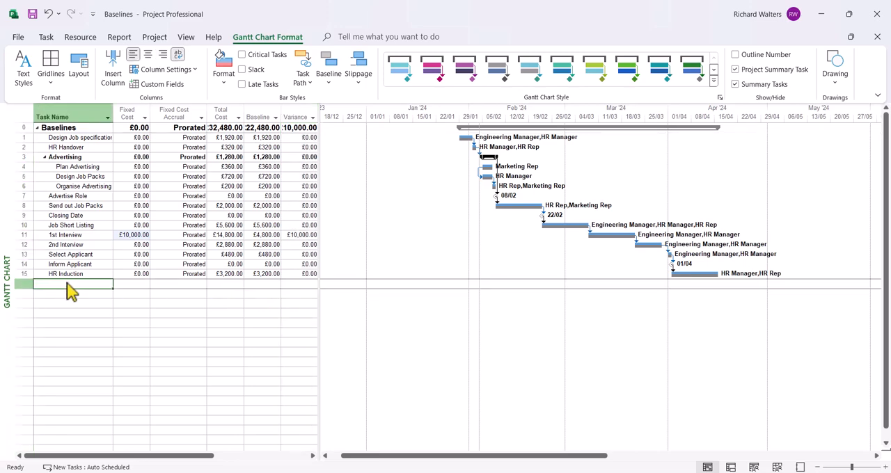
{"action": "mouse_move", "coordinate": [193, 230]}
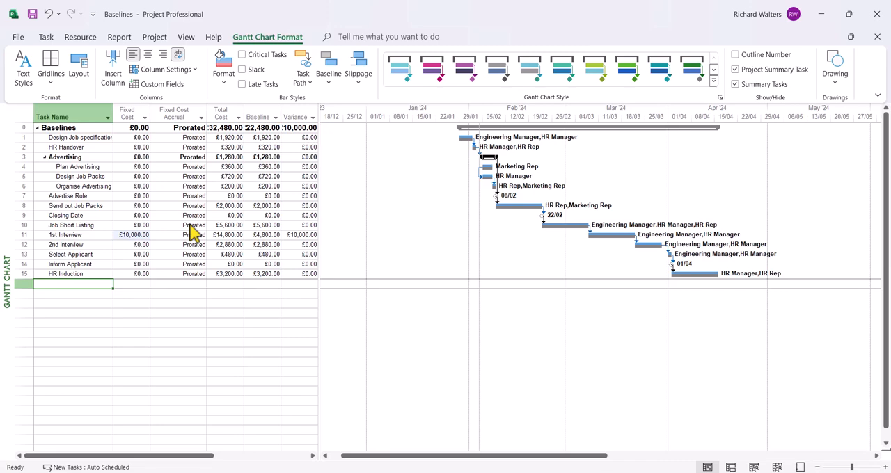
{"action": "mouse_move", "coordinate": [188, 42]}
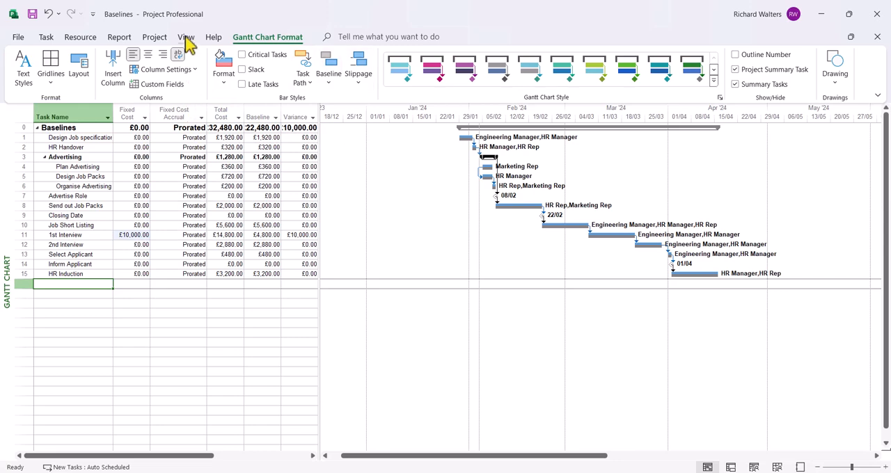
Switch the task sheet to the Entry table
{"action": "left_click", "coordinate": [368, 69]}
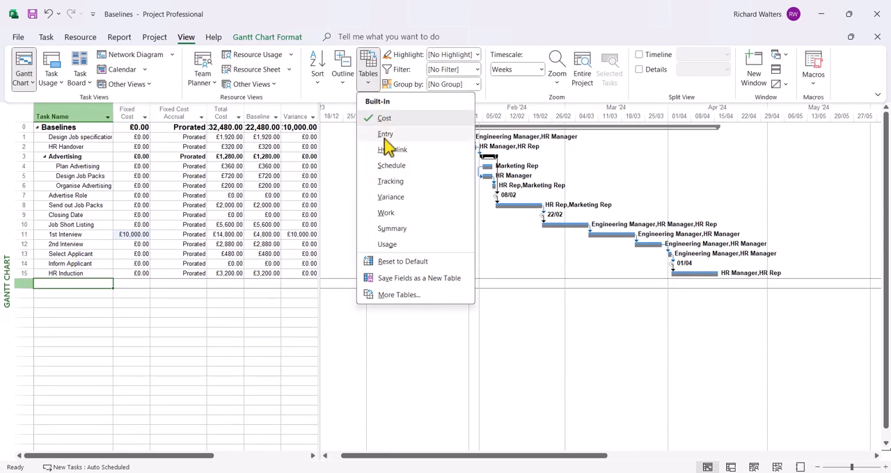
{"action": "left_click", "coordinate": [385, 133]}
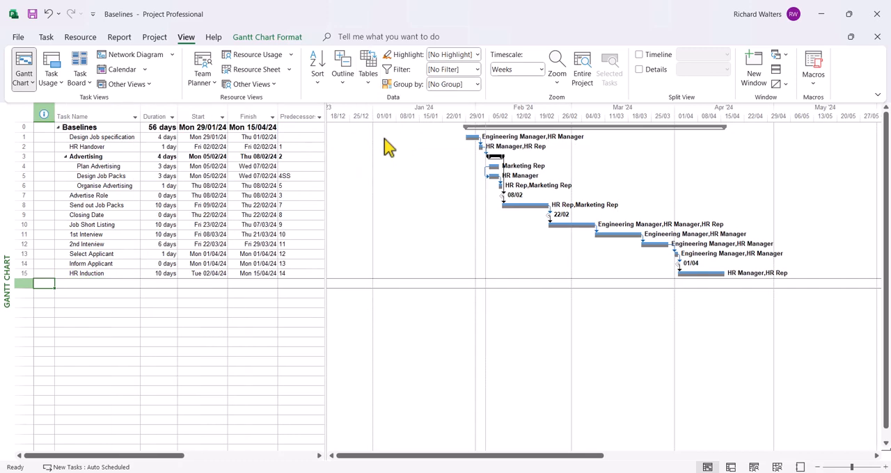
{"action": "mouse_move", "coordinate": [90, 257]}
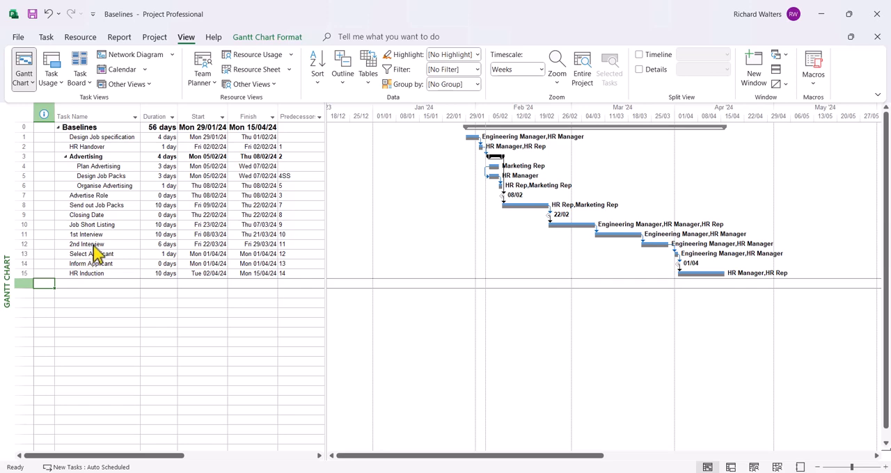
Set 2nd Interview's Advanced constraint date to Mon 29/04/2024 in Task Information
{"action": "double_click", "coordinate": [87, 245]}
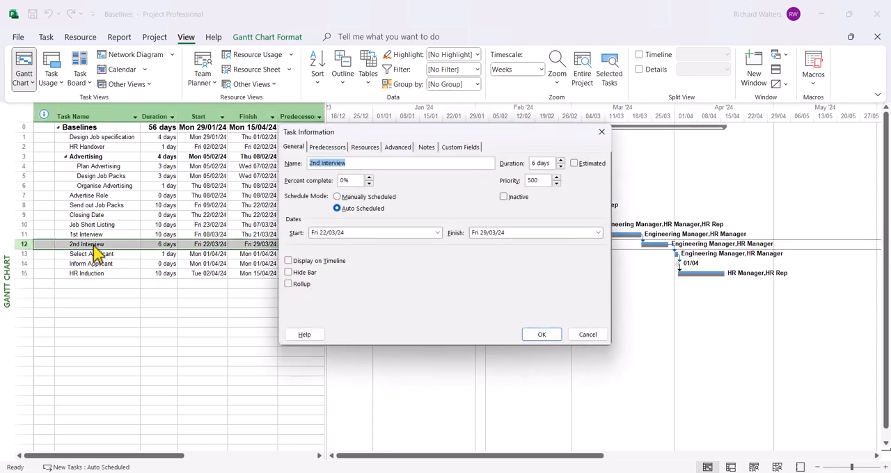
{"action": "left_click", "coordinate": [397, 147]}
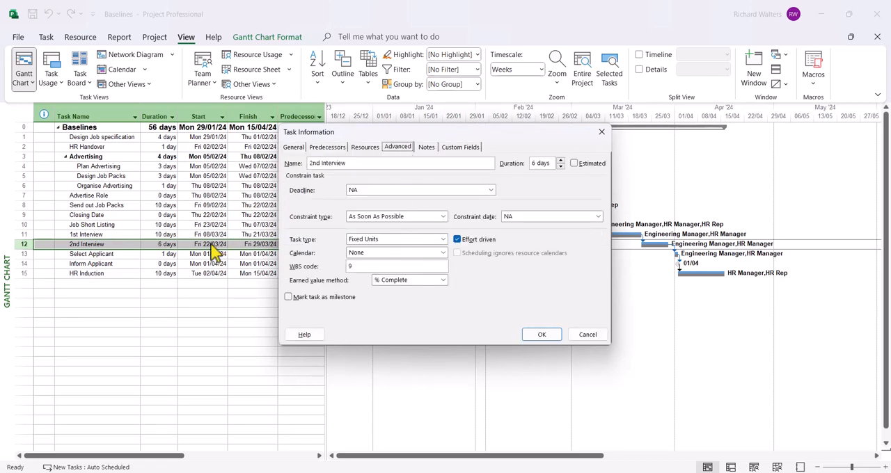
{"action": "left_click", "coordinate": [597, 217]}
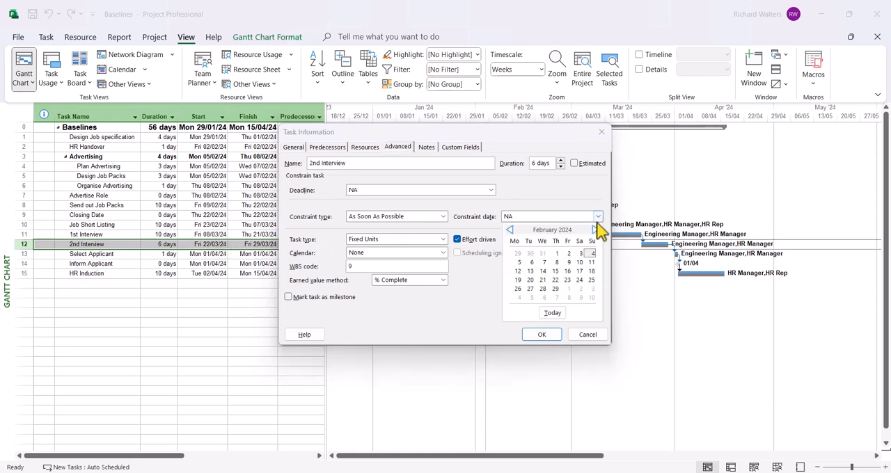
{"action": "left_click", "coordinate": [597, 230]}
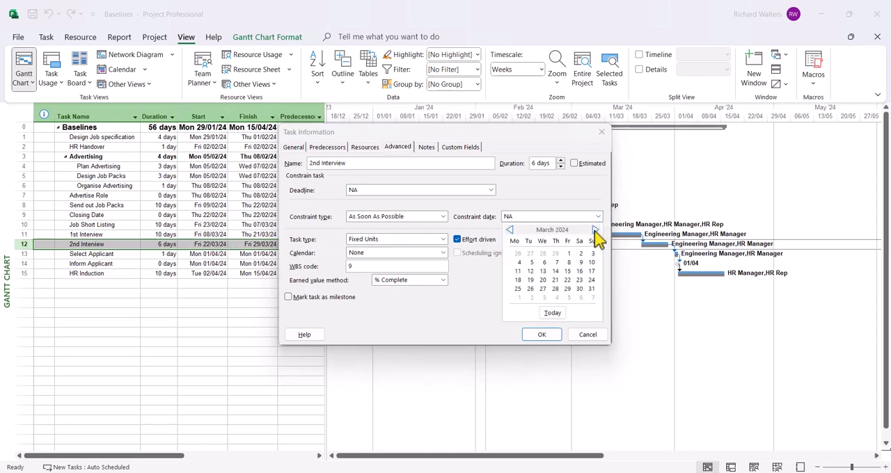
{"action": "left_click", "coordinate": [567, 280]}
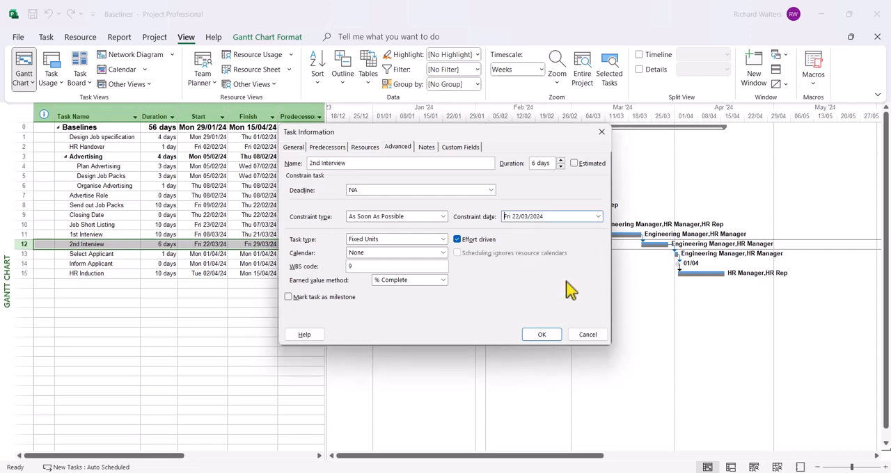
{"action": "left_click", "coordinate": [596, 217]}
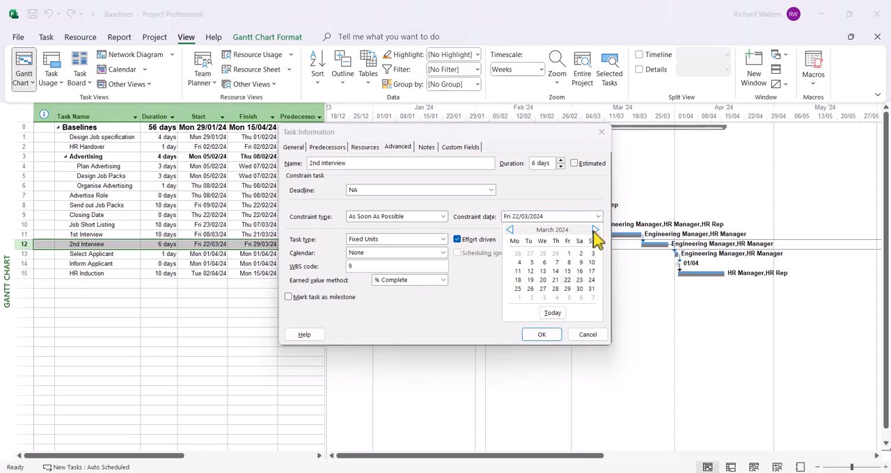
{"action": "left_click", "coordinate": [595, 230]}
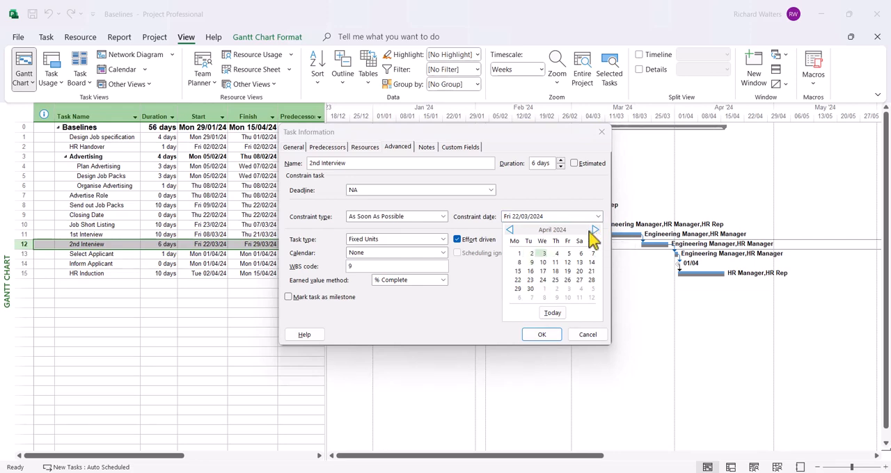
{"action": "left_click", "coordinate": [509, 230]}
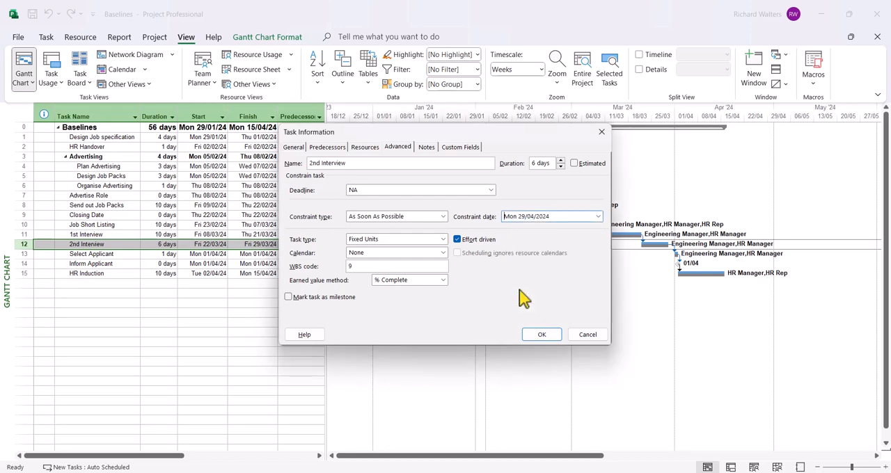
Type 'Test Notes' into the 2nd Interview task's Notes tab
{"action": "left_click", "coordinate": [426, 147]}
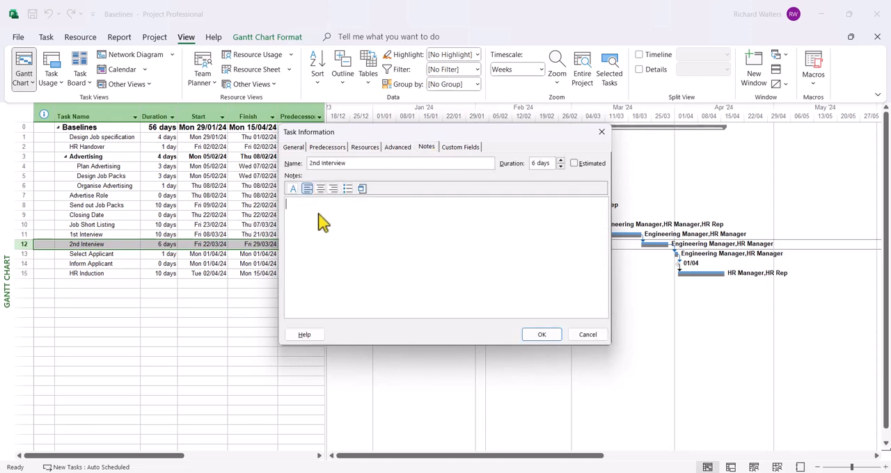
{"action": "type", "text": "Test N"}
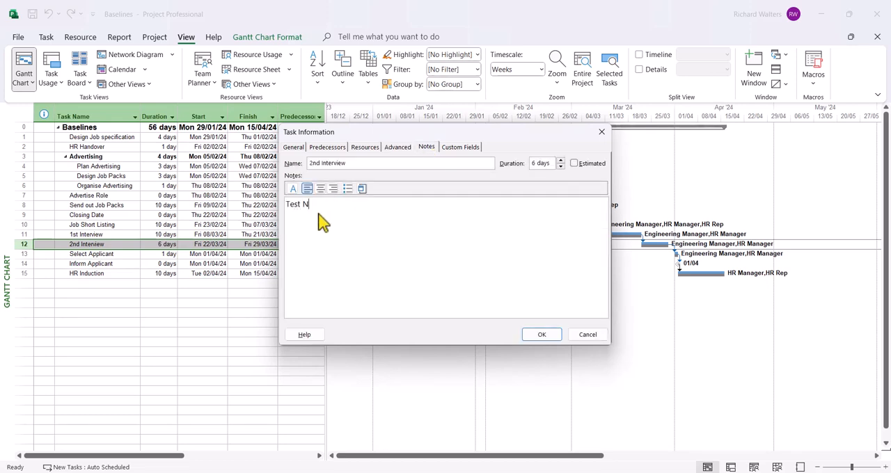
{"action": "type", "text": "otes"}
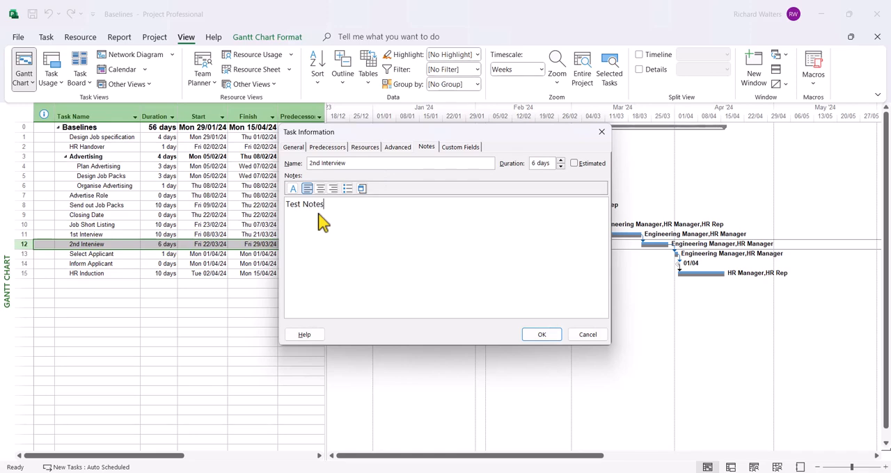
{"action": "mouse_move", "coordinate": [379, 252]}
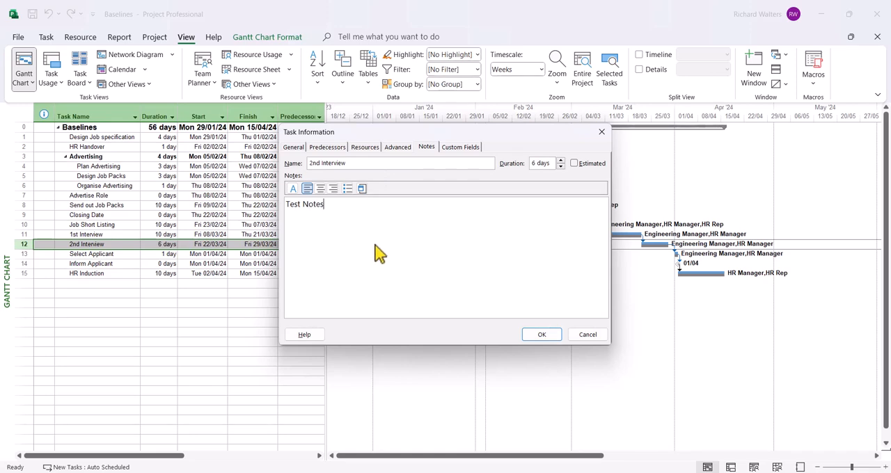
Confirm Task Information and review 2nd Interview rescheduled to 29/04–06/05/24
{"action": "left_click", "coordinate": [542, 335]}
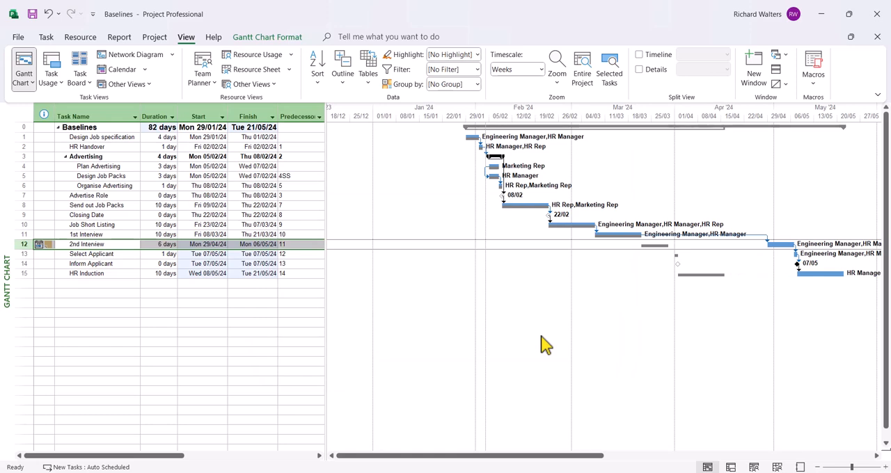
{"action": "mouse_move", "coordinate": [571, 221]}
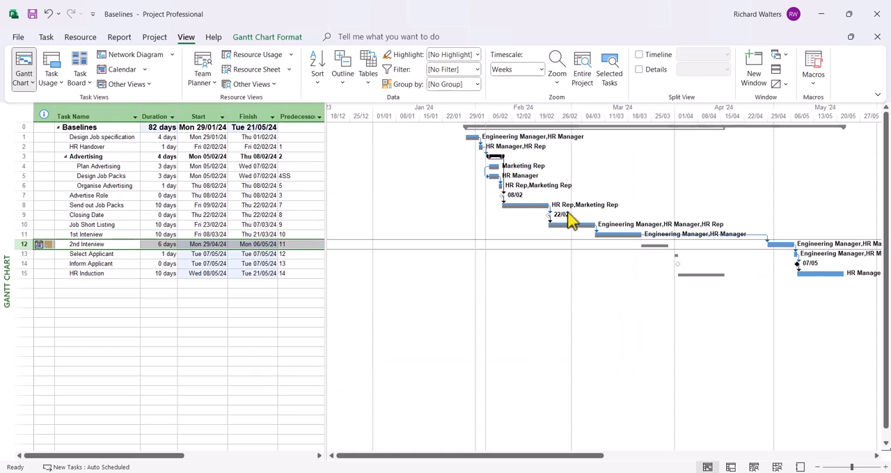
{"action": "mouse_move", "coordinate": [567, 221]}
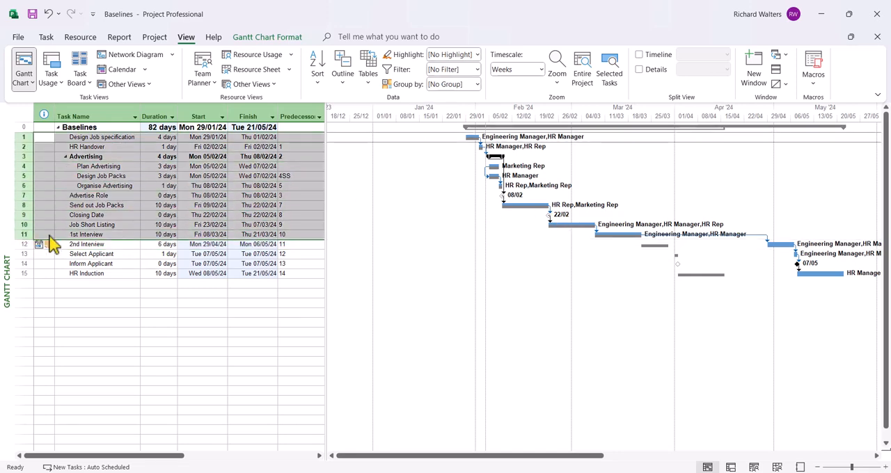
{"action": "mouse_move", "coordinate": [488, 144]}
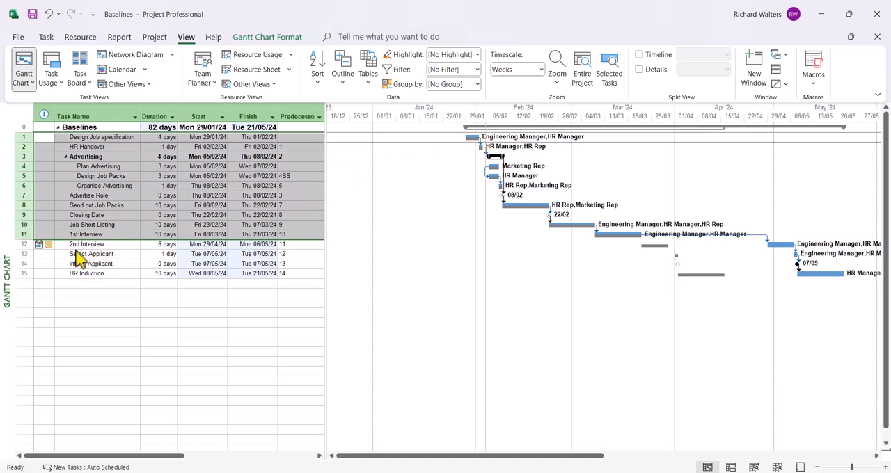
{"action": "left_click", "coordinate": [90, 253]}
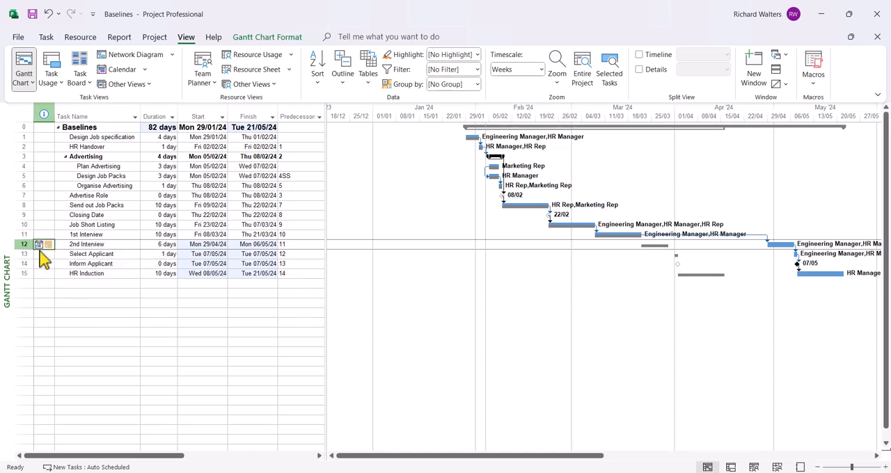
{"action": "left_click", "coordinate": [97, 293]}
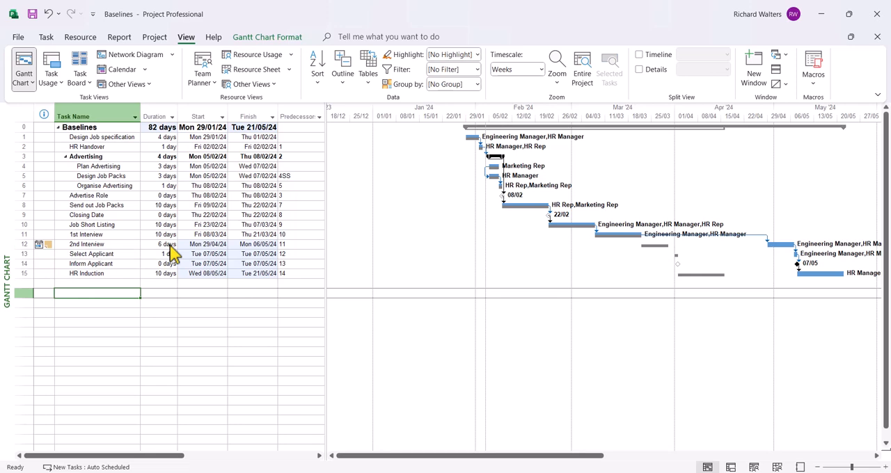
Apply the Variance table to show baseline dates and the 26-day Start and Finish Var. slippage
{"action": "left_click", "coordinate": [368, 69]}
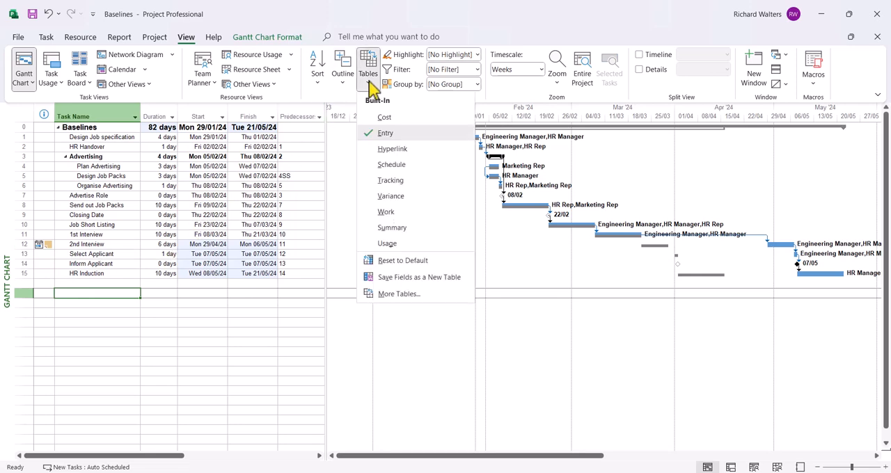
{"action": "left_click", "coordinate": [391, 196]}
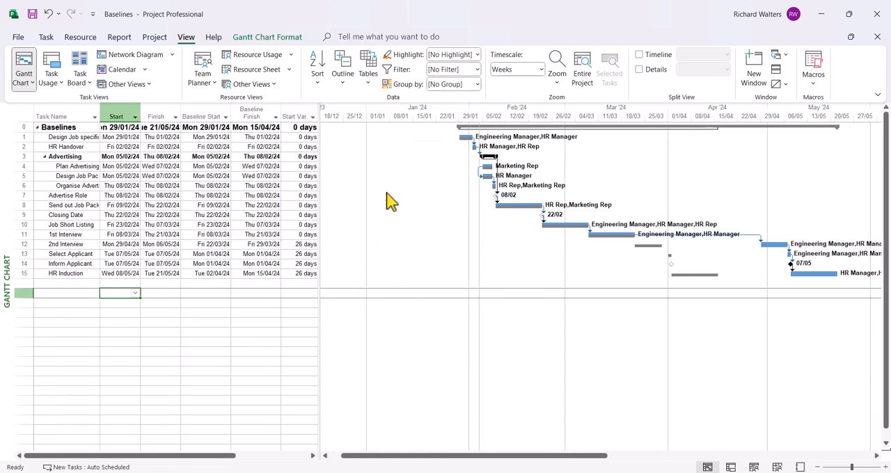
{"action": "mouse_move", "coordinate": [446, 177]}
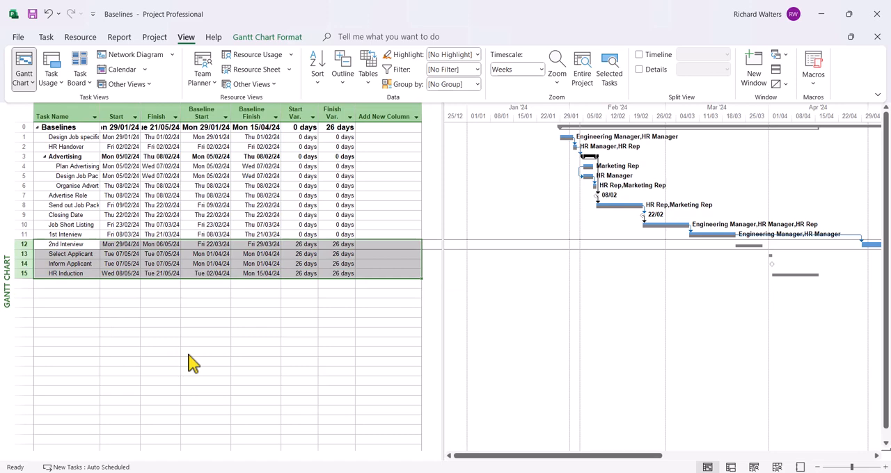
{"action": "mouse_move", "coordinate": [366, 291]}
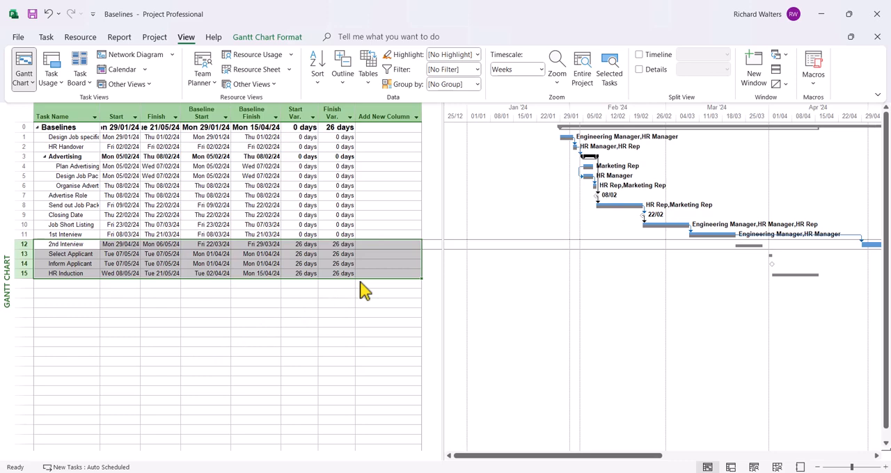
{"action": "left_click", "coordinate": [368, 69]}
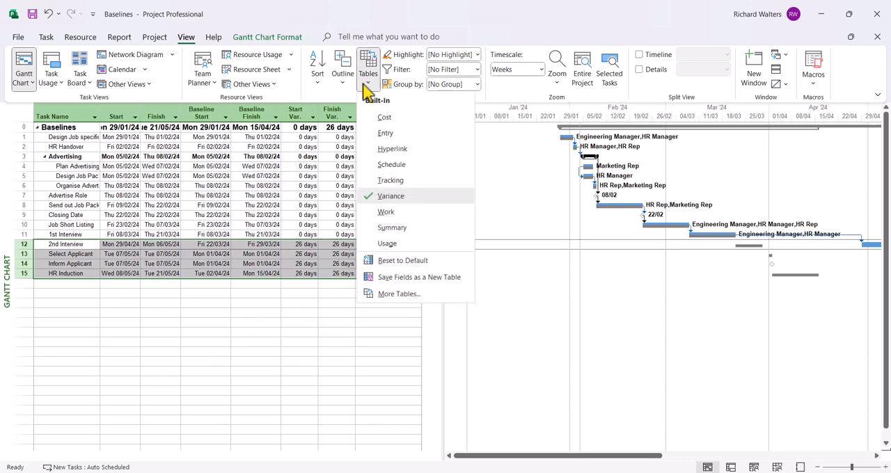
{"action": "left_click", "coordinate": [385, 133]}
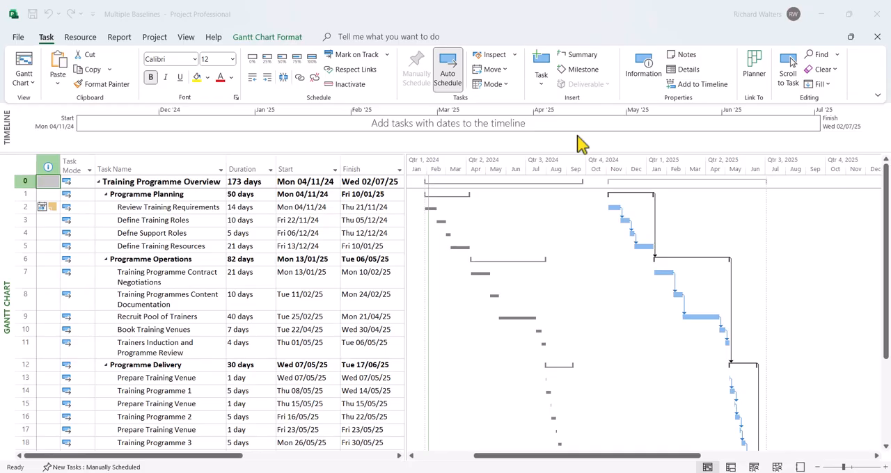
{"action": "mouse_move", "coordinate": [576, 143]}
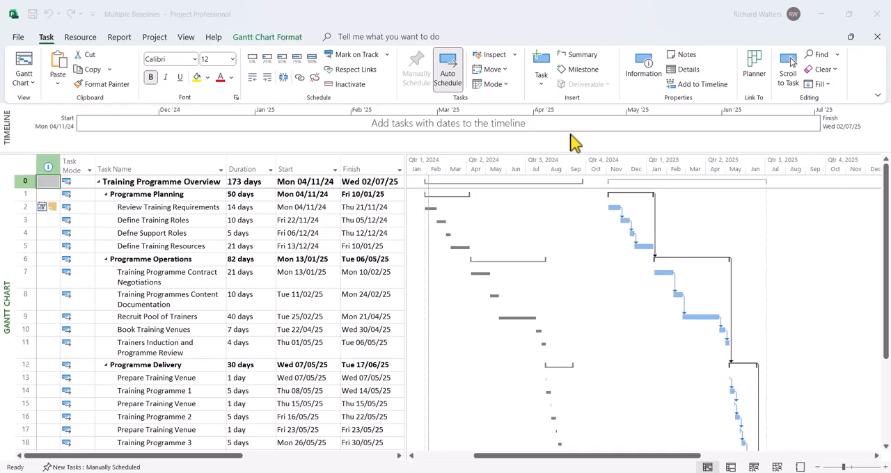
{"action": "mouse_move", "coordinate": [508, 15]}
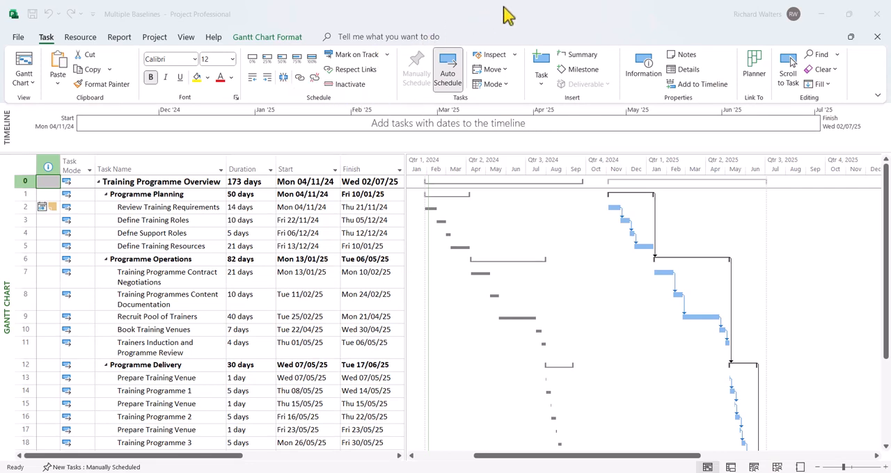
{"action": "mouse_move", "coordinate": [548, 13]}
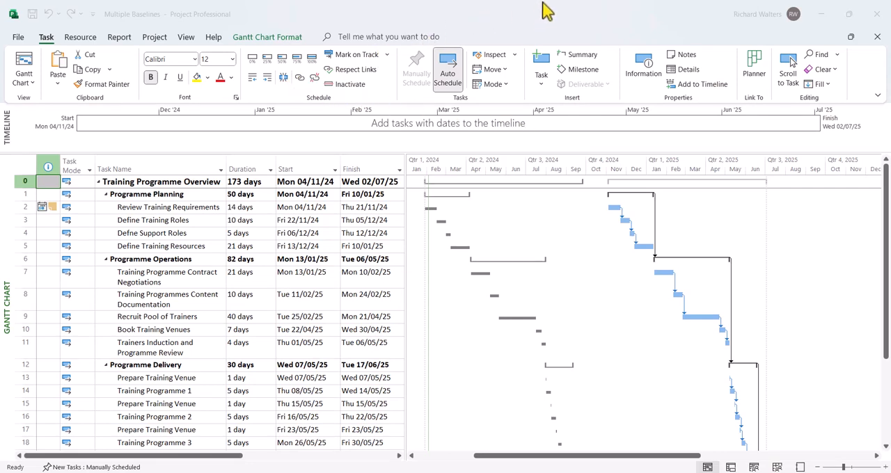
{"action": "mouse_move", "coordinate": [462, 167]}
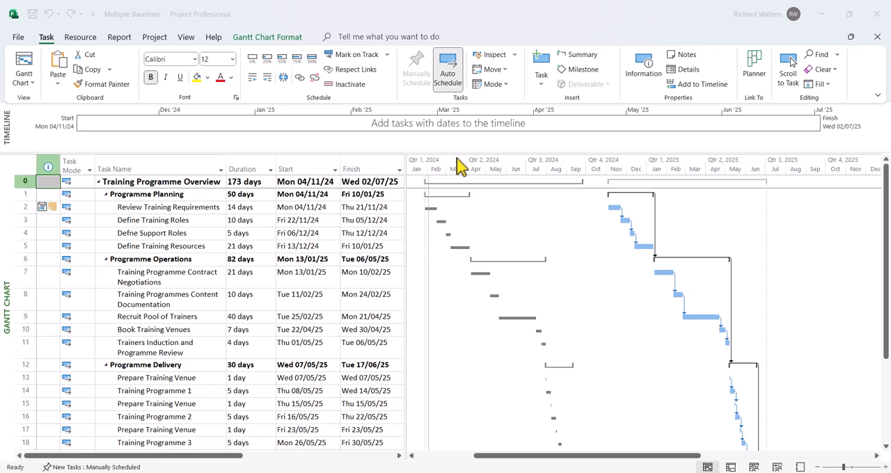
{"action": "mouse_move", "coordinate": [416, 193]}
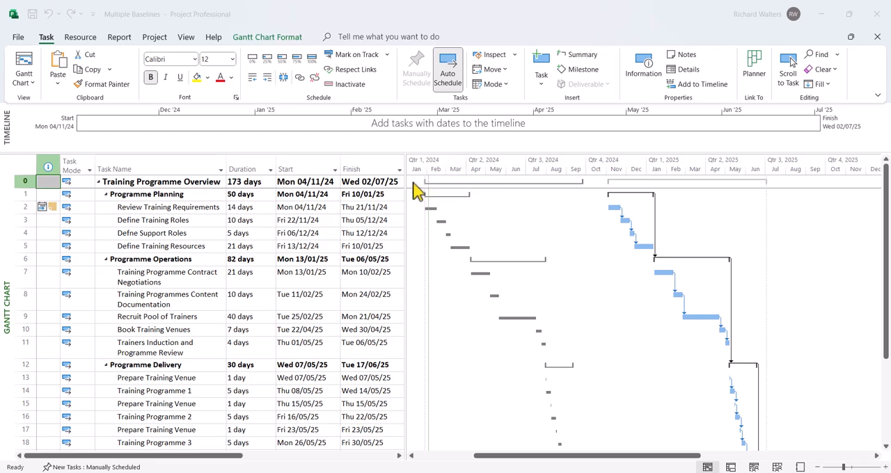
{"action": "mouse_move", "coordinate": [272, 274]}
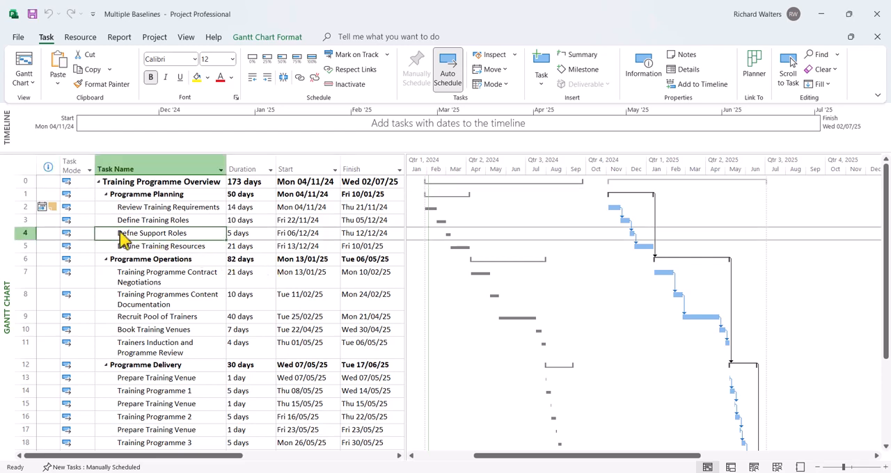
{"action": "left_click", "coordinate": [24, 181]}
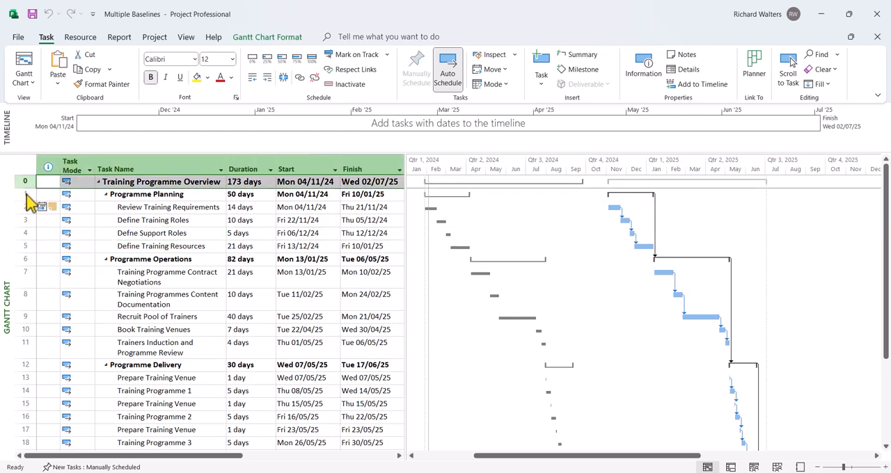
{"action": "left_click", "coordinate": [25, 194]}
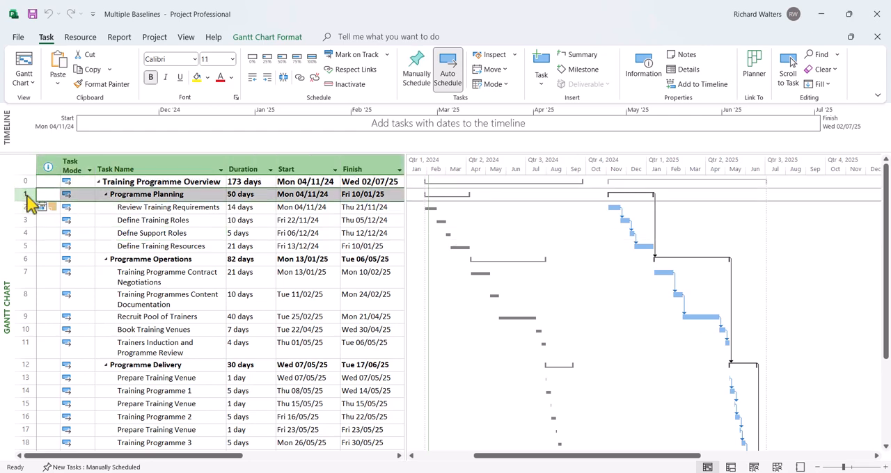
{"action": "left_click", "coordinate": [25, 259]}
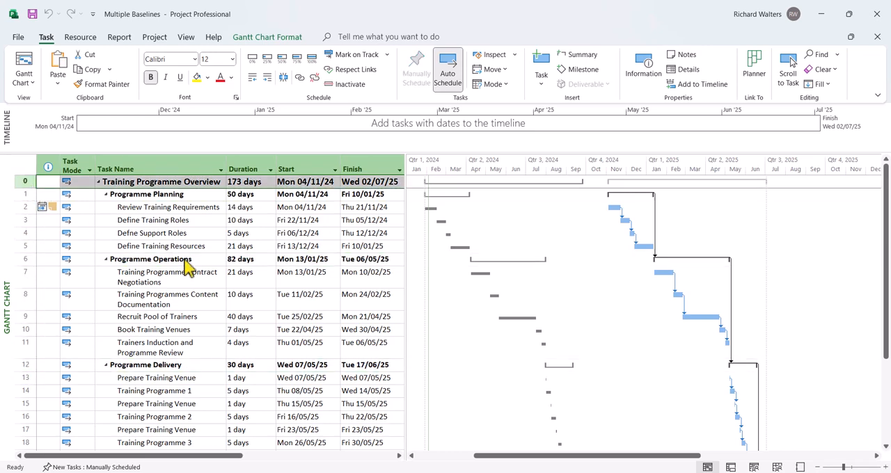
{"action": "mouse_move", "coordinate": [42, 207]}
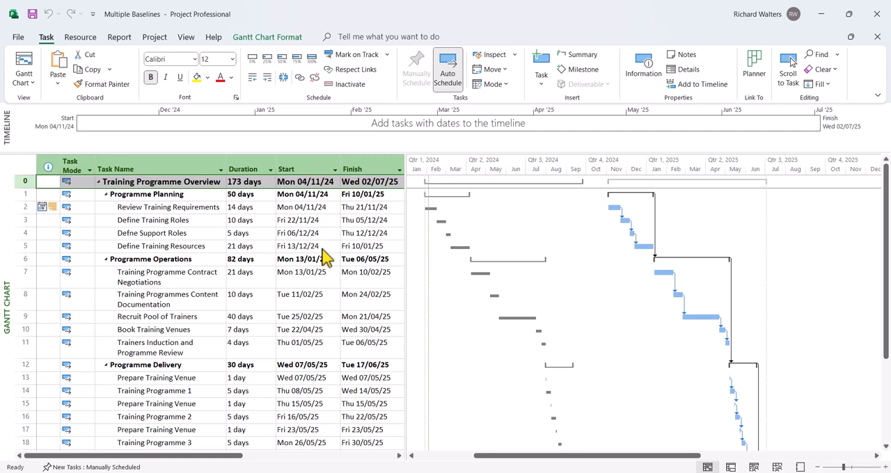
{"action": "mouse_move", "coordinate": [320, 211]}
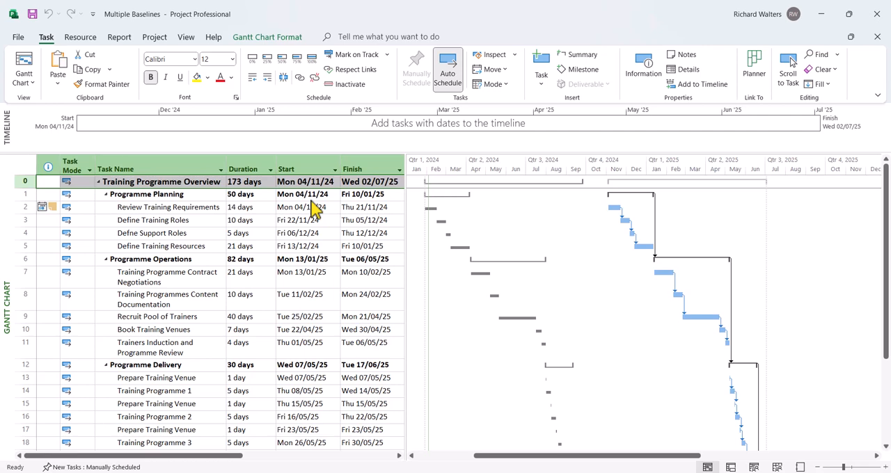
{"action": "mouse_move", "coordinate": [155, 37]}
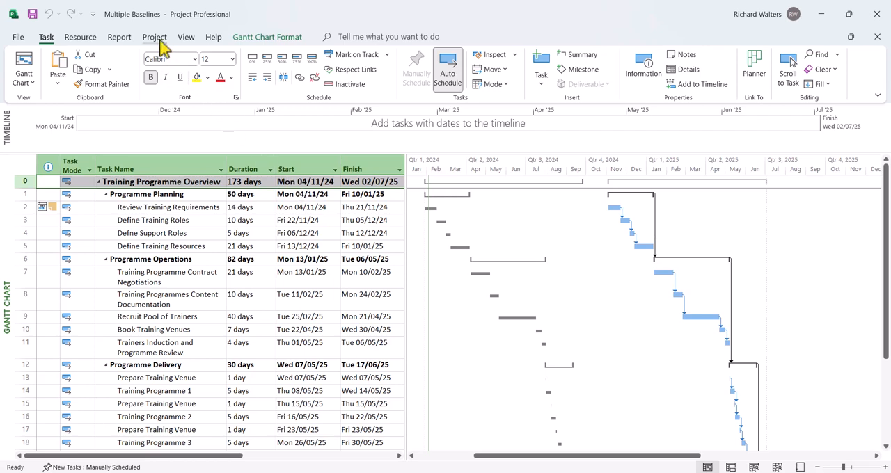
{"action": "left_click", "coordinate": [155, 37]}
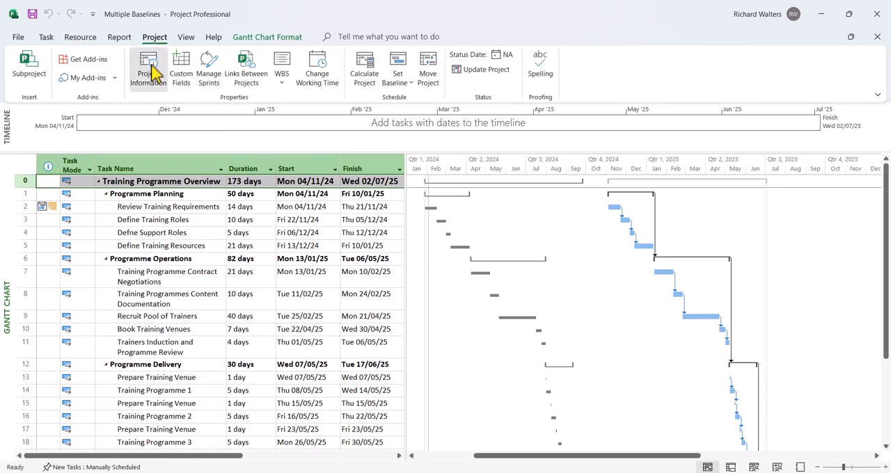
{"action": "left_click", "coordinate": [148, 66]}
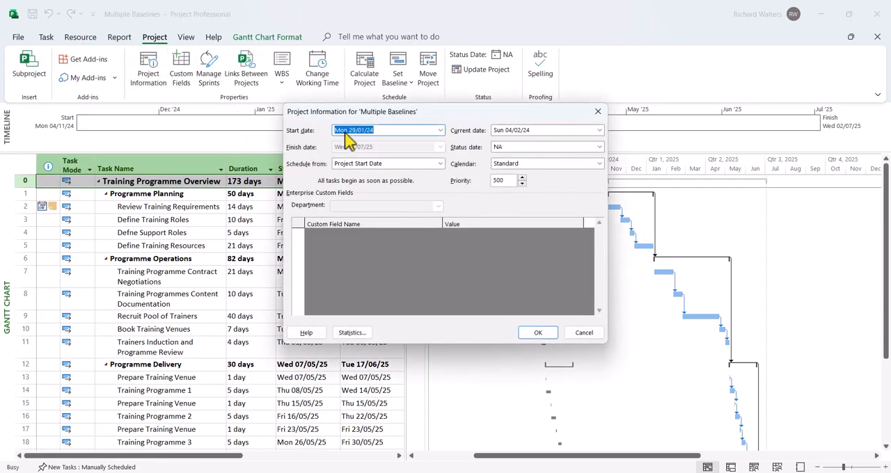
{"action": "mouse_move", "coordinate": [362, 147]}
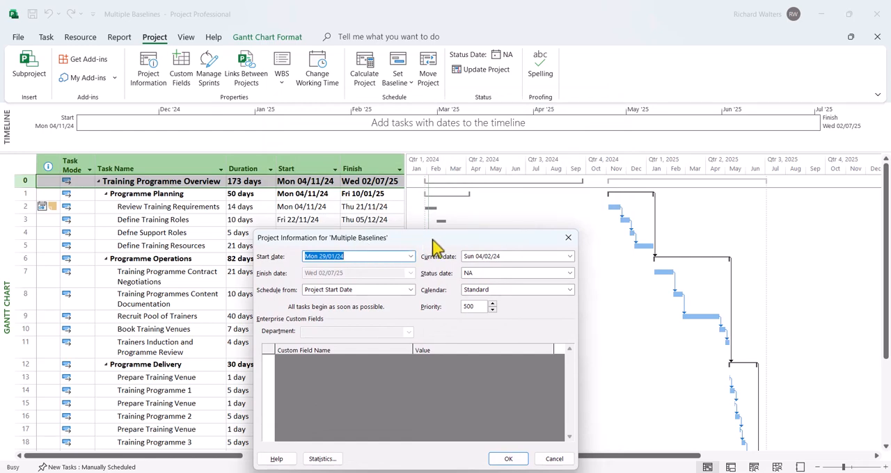
{"action": "mouse_move", "coordinate": [512, 251]}
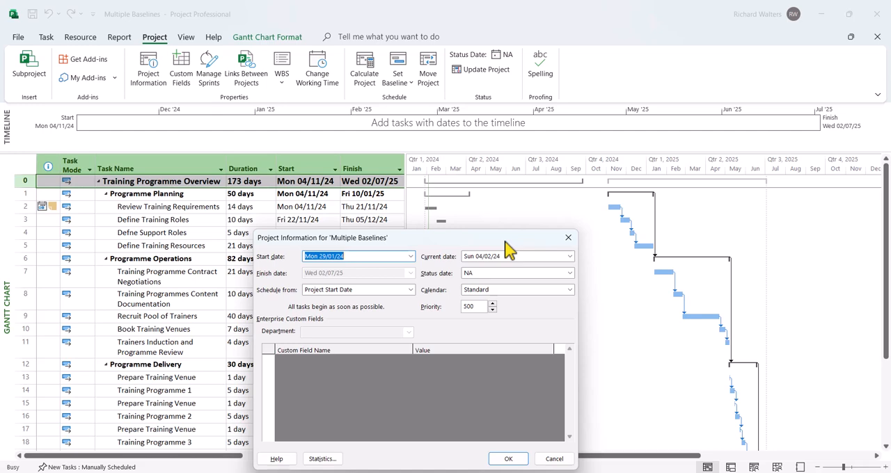
{"action": "mouse_move", "coordinate": [313, 202]}
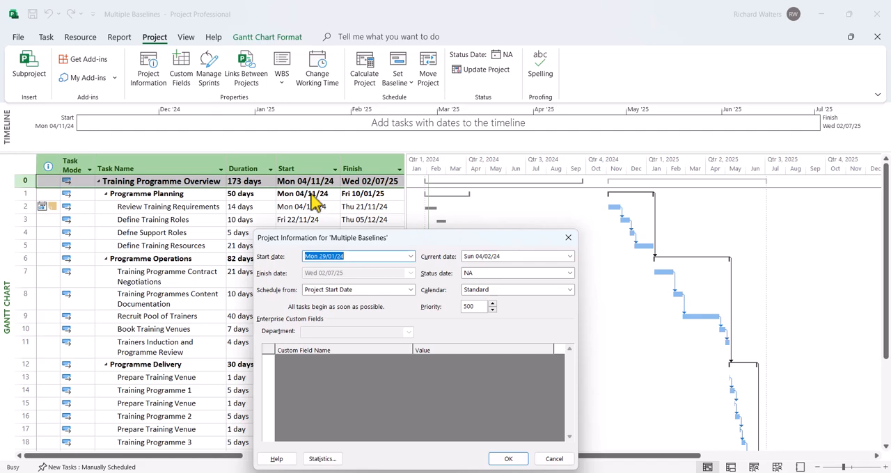
{"action": "left_click", "coordinate": [509, 459]}
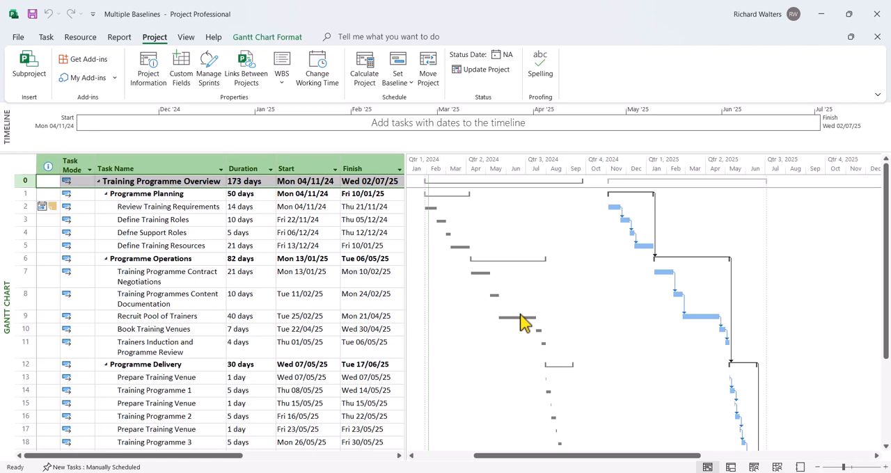
{"action": "mouse_move", "coordinate": [354, 280]}
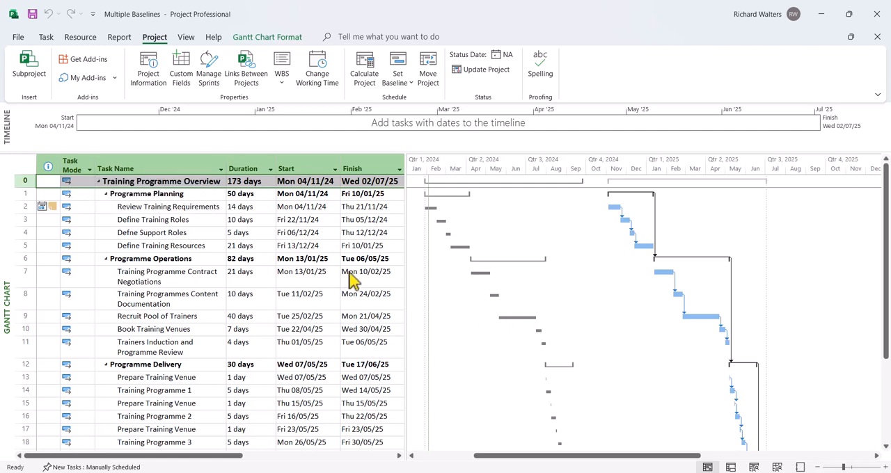
{"action": "mouse_move", "coordinate": [181, 221]}
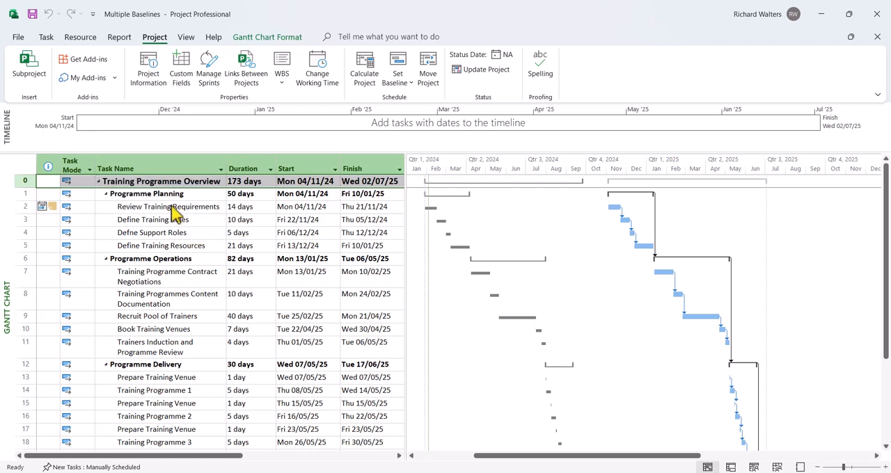
{"action": "mouse_move", "coordinate": [306, 206]}
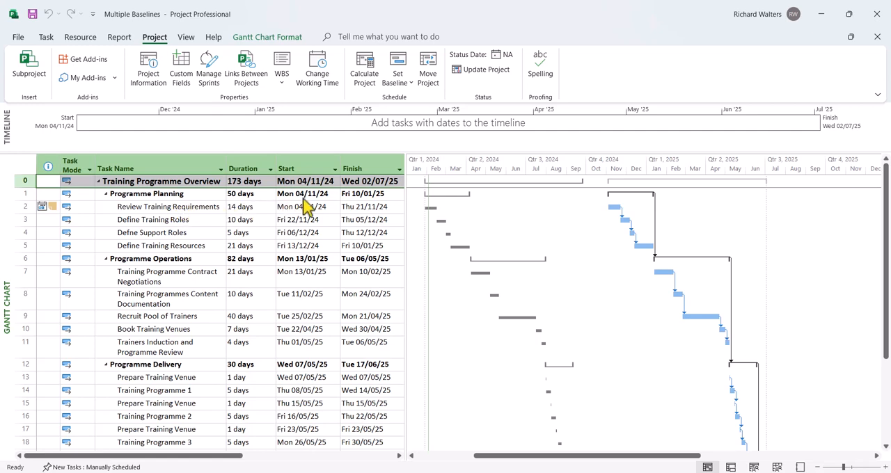
{"action": "mouse_move", "coordinate": [314, 212]}
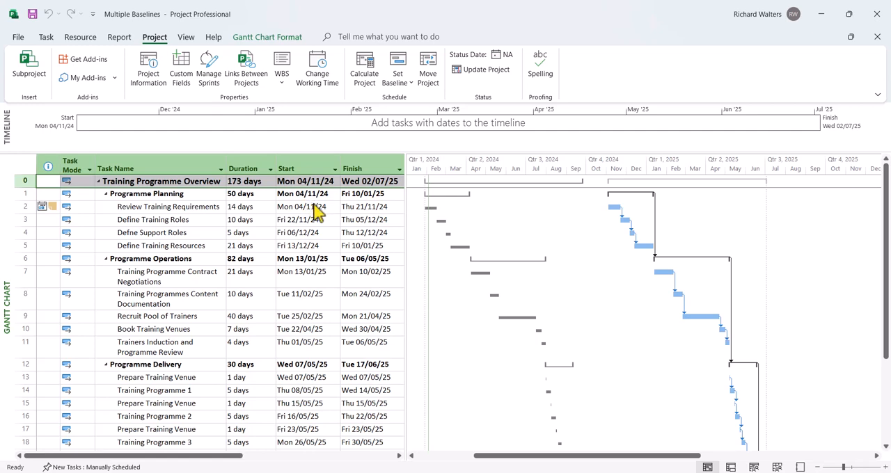
{"action": "mouse_move", "coordinate": [323, 271]}
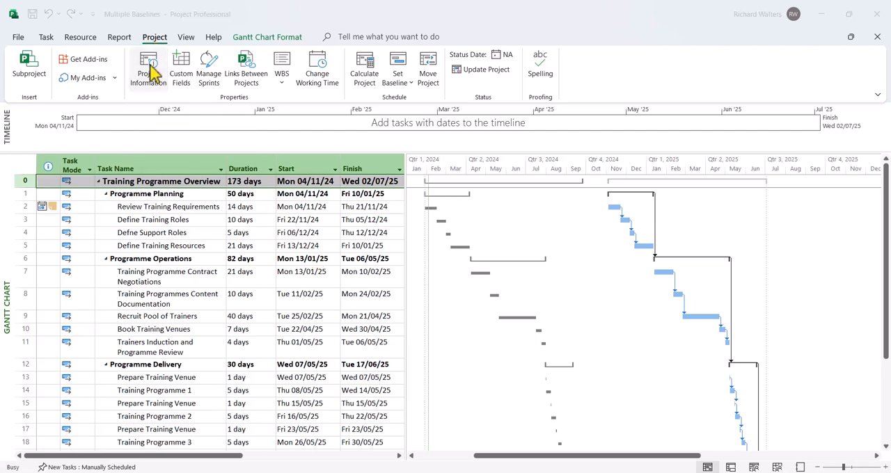
Set the project start date in Project Information to Monday 04/11/2024
{"action": "left_click", "coordinate": [148, 68]}
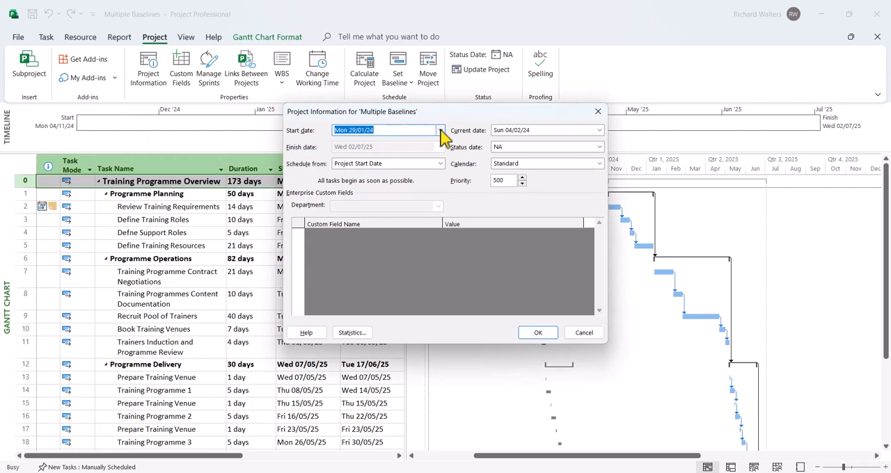
{"action": "left_click", "coordinate": [440, 130]}
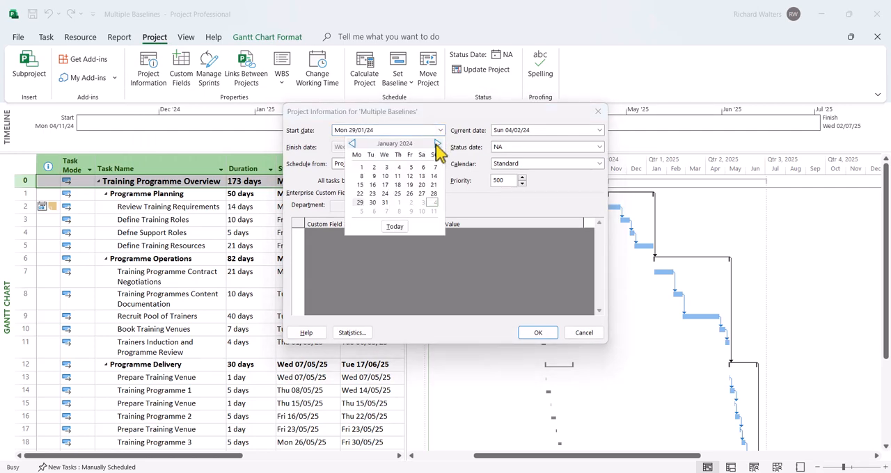
{"action": "mouse_move", "coordinate": [438, 147]}
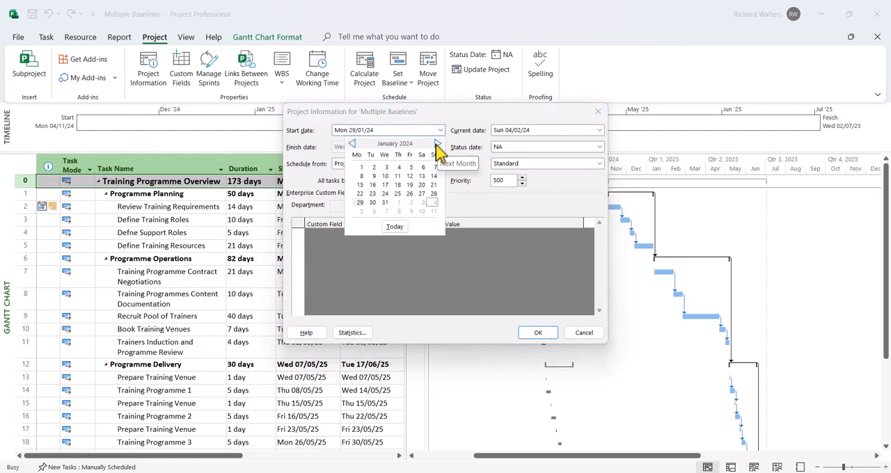
{"action": "left_click", "coordinate": [438, 144]}
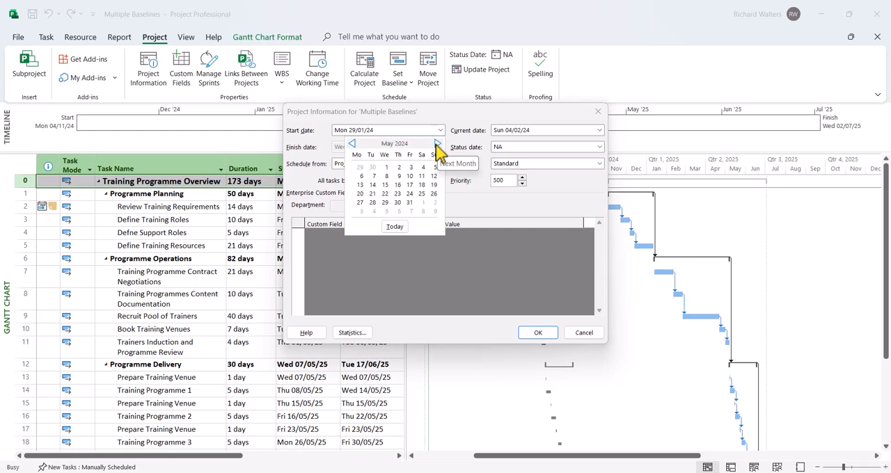
{"action": "left_click", "coordinate": [437, 143]}
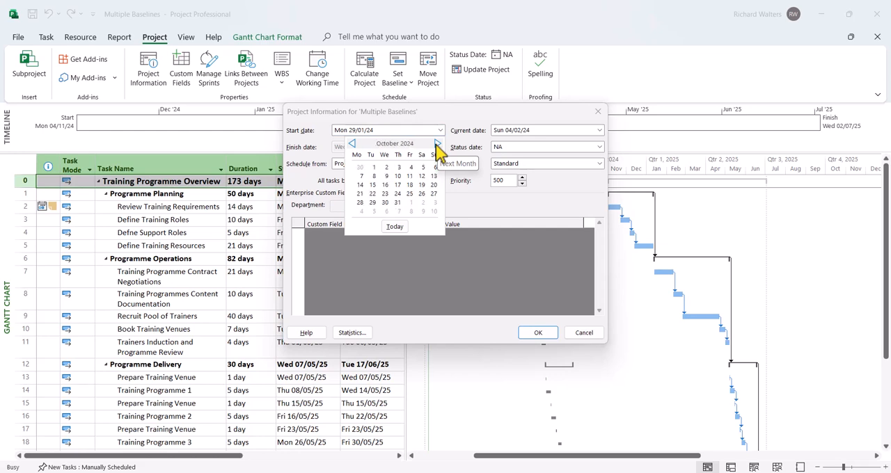
{"action": "left_click", "coordinate": [438, 144]}
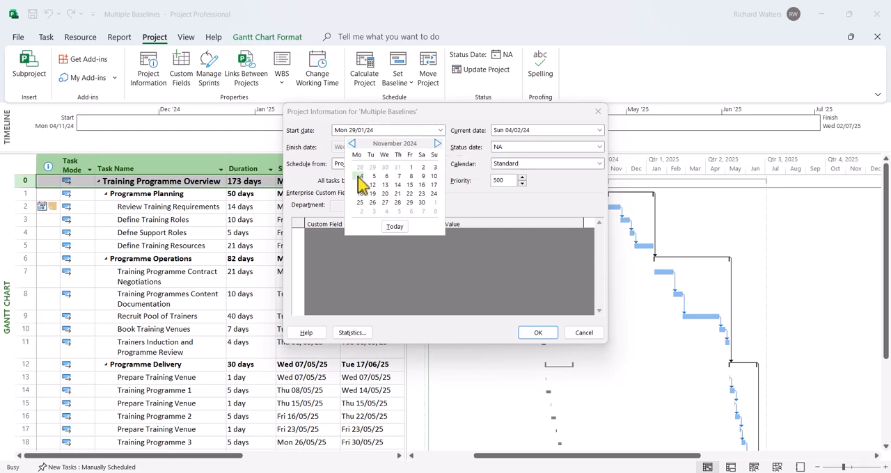
{"action": "left_click", "coordinate": [359, 176]}
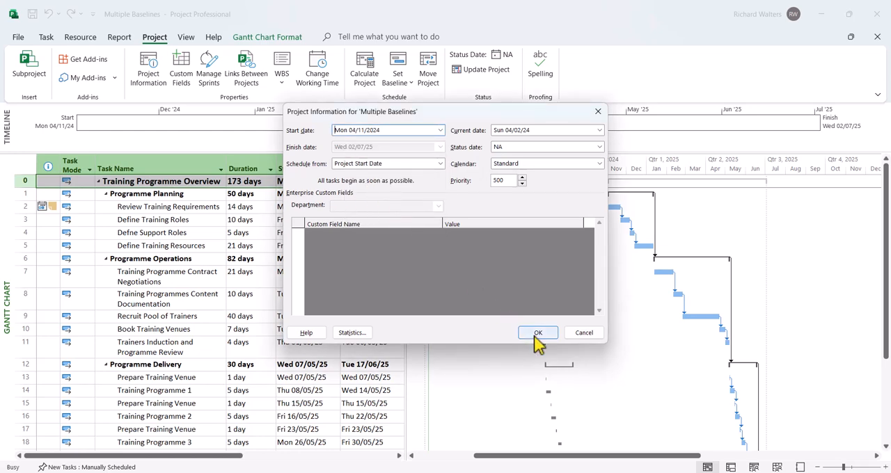
{"action": "left_click", "coordinate": [538, 333]}
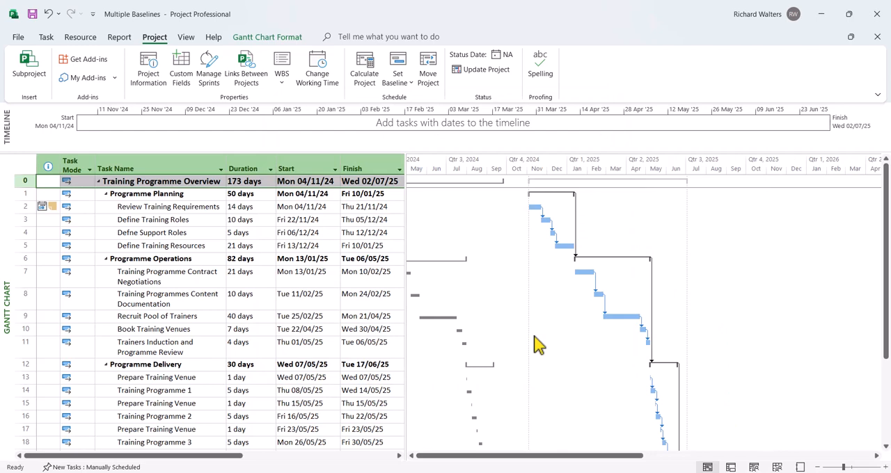
{"action": "mouse_move", "coordinate": [519, 242]}
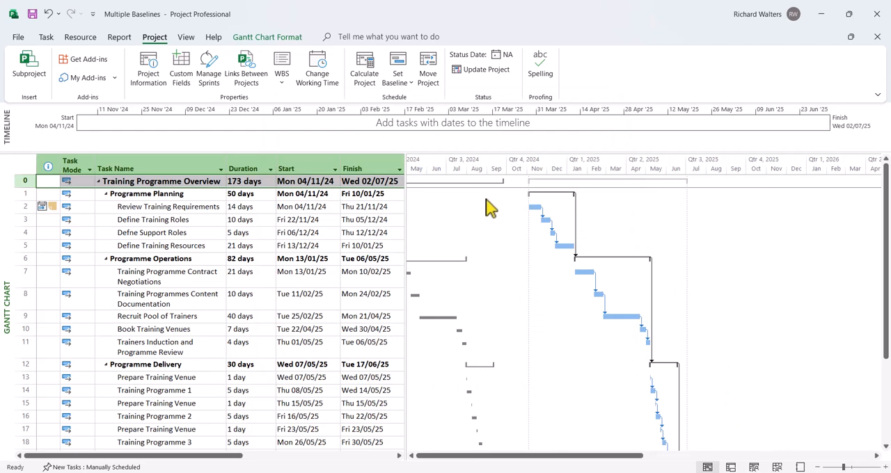
{"action": "mouse_move", "coordinate": [398, 63]}
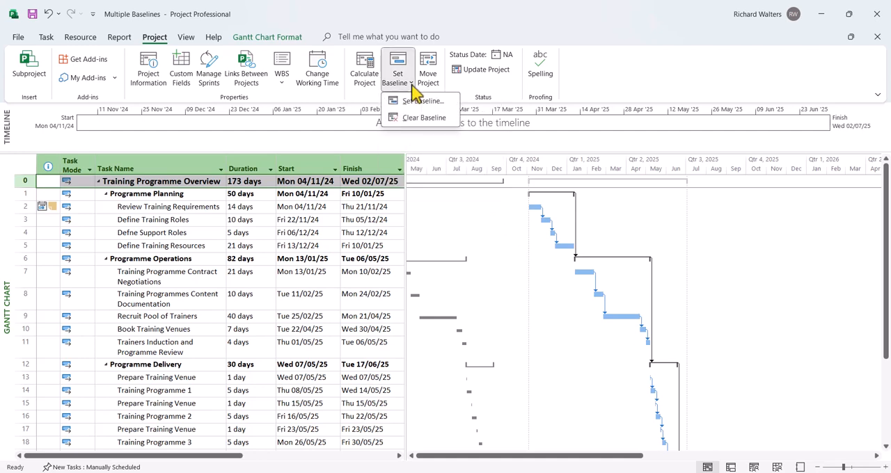
{"action": "mouse_move", "coordinate": [418, 106]}
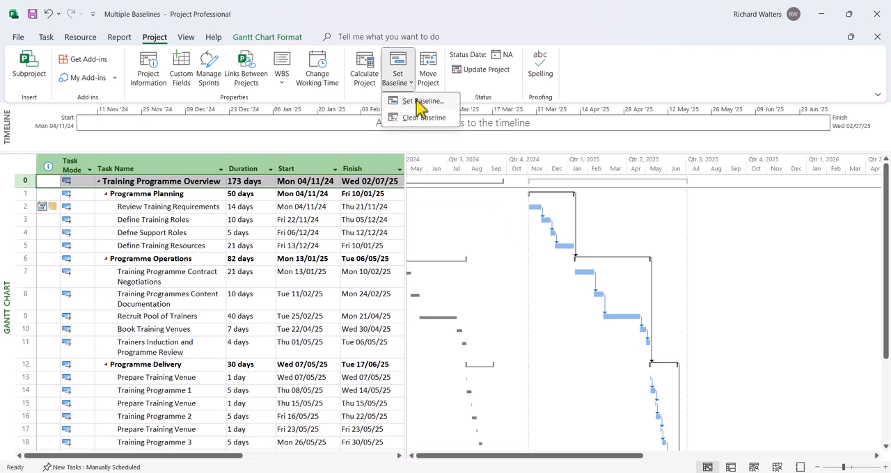
Save Baseline 1 for the entire project in the Set Baseline dialog
{"action": "left_click", "coordinate": [423, 101]}
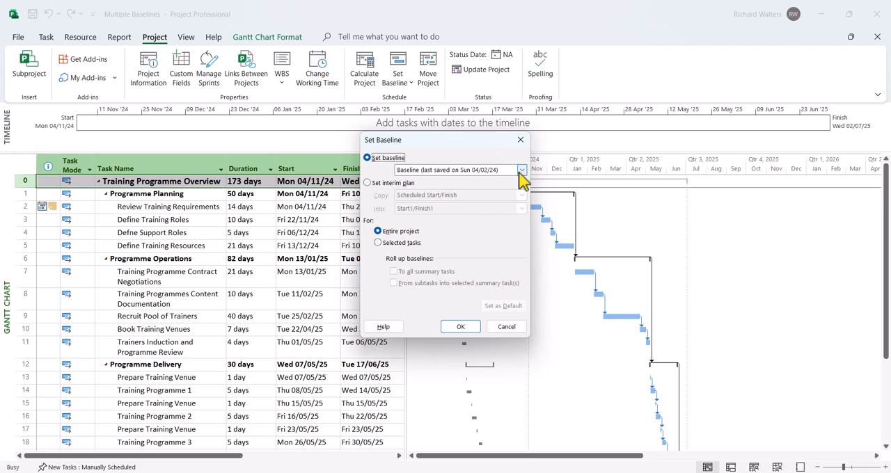
{"action": "left_click", "coordinate": [522, 170]}
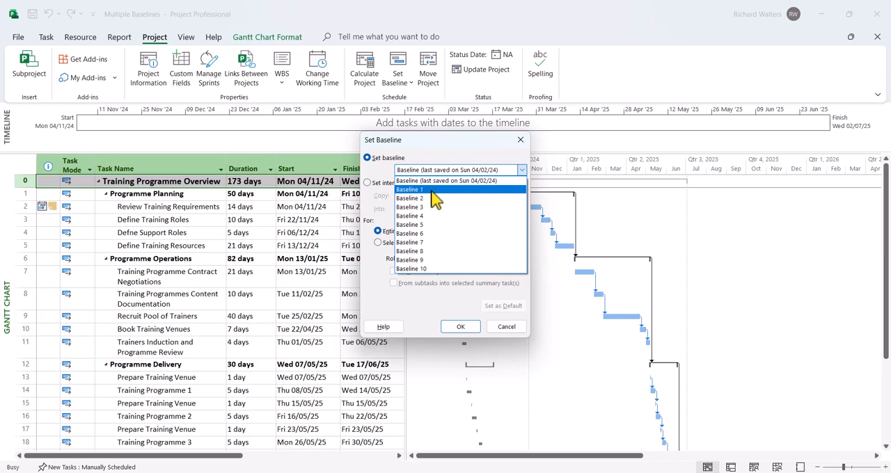
{"action": "mouse_move", "coordinate": [440, 197]}
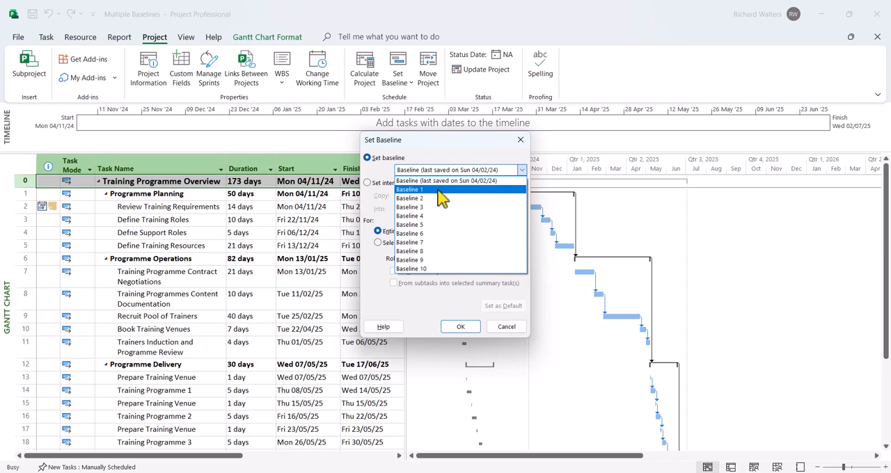
{"action": "left_click", "coordinate": [409, 189]}
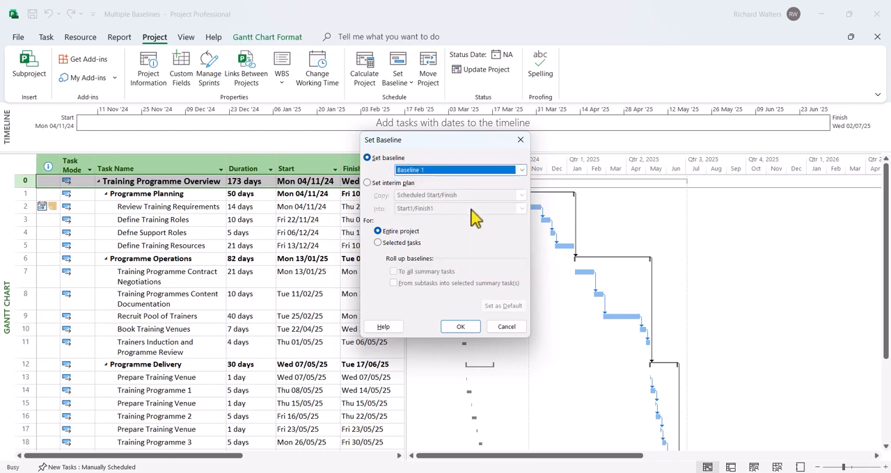
{"action": "left_click", "coordinate": [461, 326]}
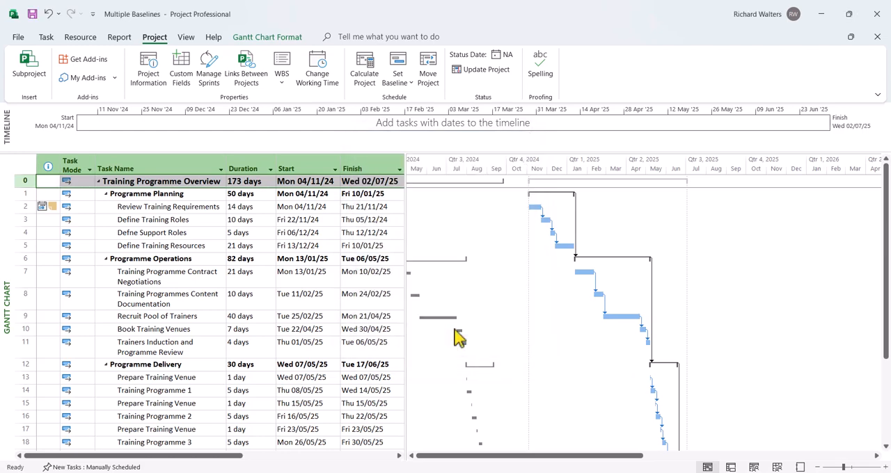
{"action": "mouse_move", "coordinate": [470, 336]}
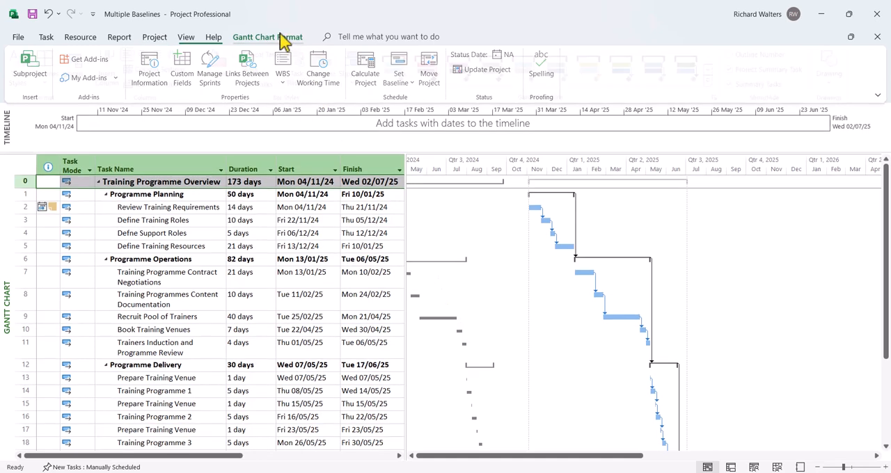
{"action": "left_click", "coordinate": [267, 37]}
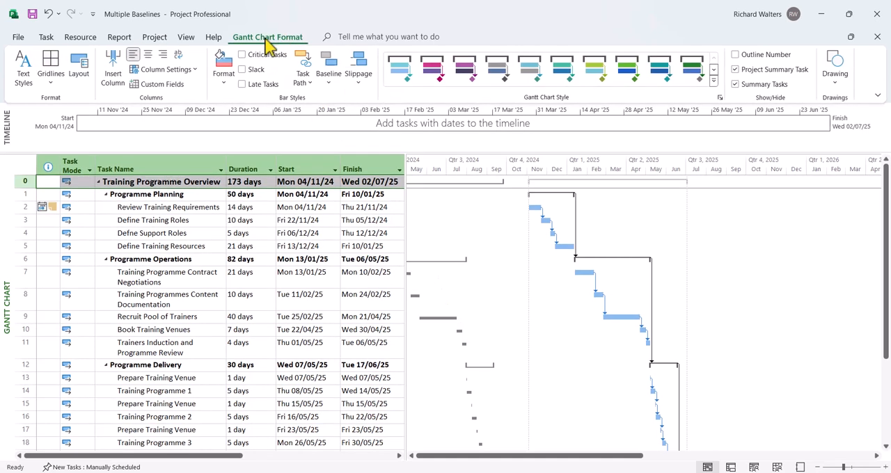
{"action": "left_click", "coordinate": [328, 68]}
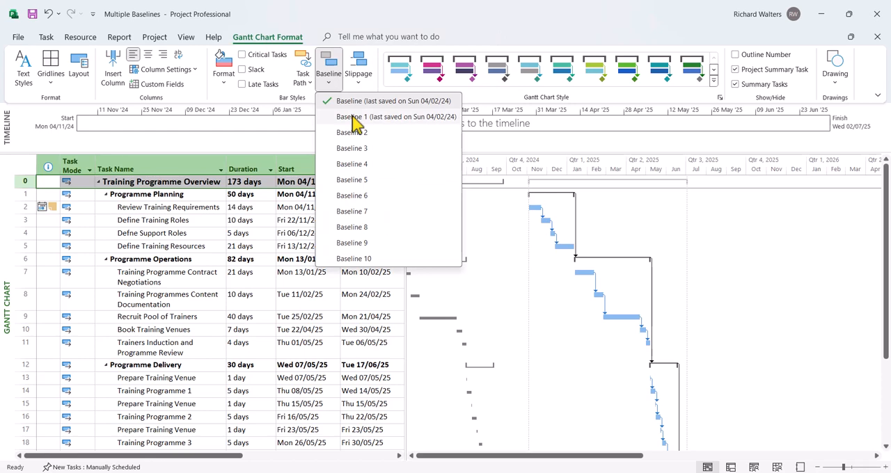
{"action": "mouse_move", "coordinate": [358, 123]}
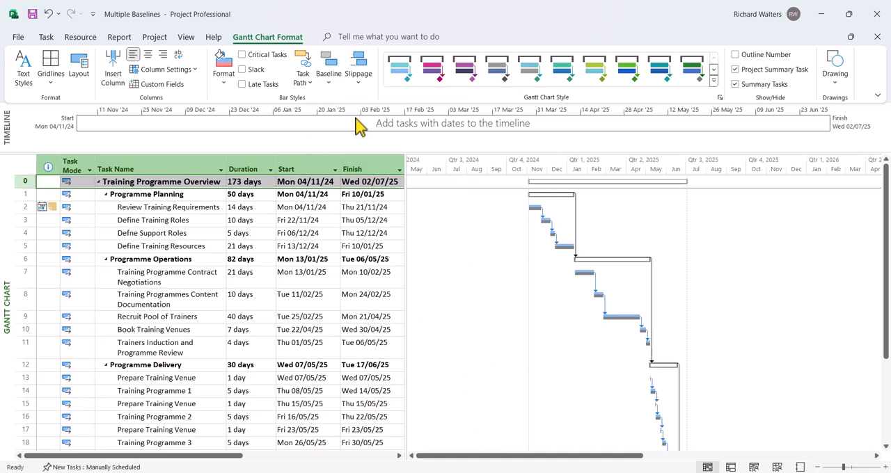
{"action": "mouse_move", "coordinate": [603, 309]}
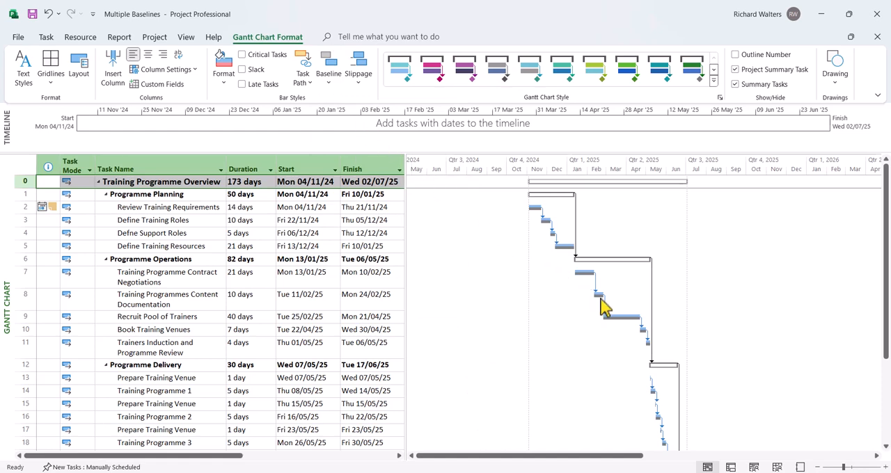
{"action": "mouse_move", "coordinate": [505, 251]}
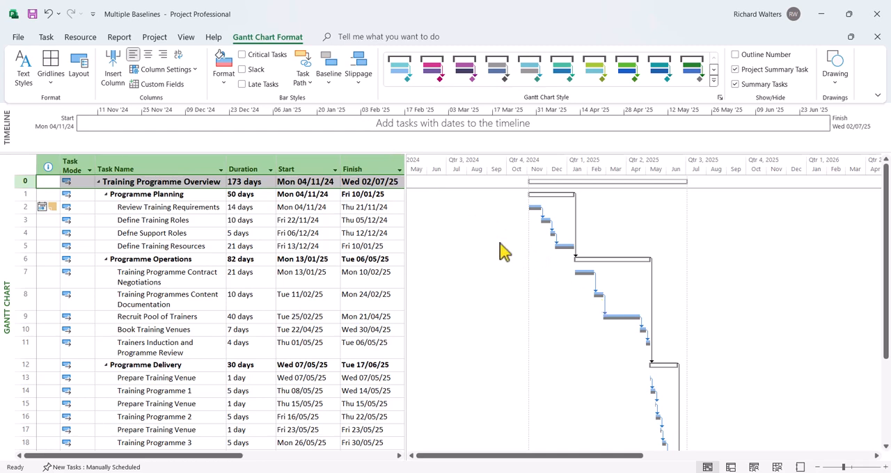
{"action": "mouse_move", "coordinate": [481, 239]}
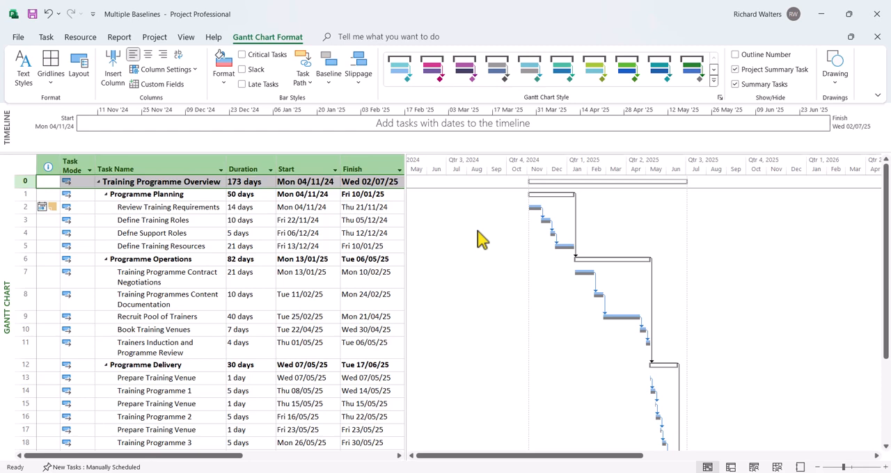
{"action": "mouse_move", "coordinate": [477, 242]}
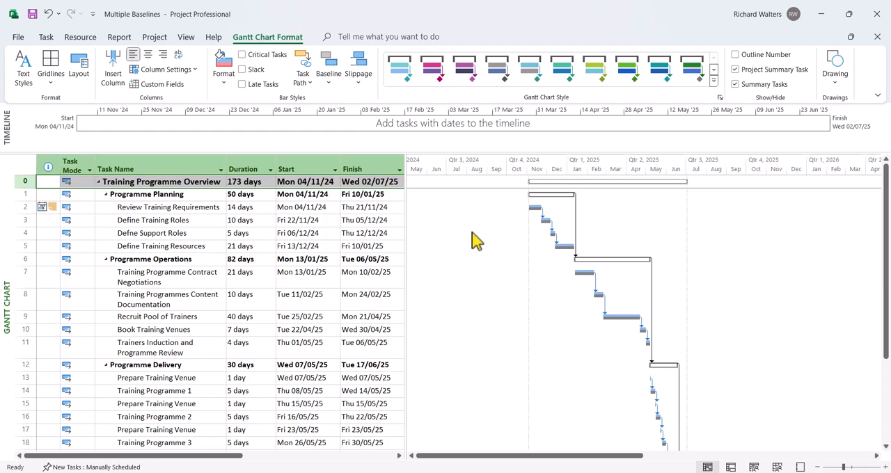
{"action": "mouse_move", "coordinate": [467, 242]}
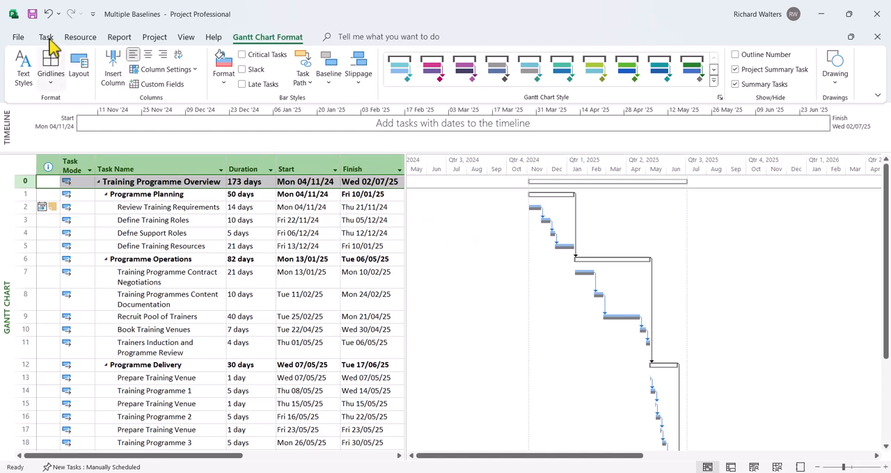
Apply the Multiple Baselines Gantt view from the More Views list
{"action": "left_click", "coordinate": [46, 37]}
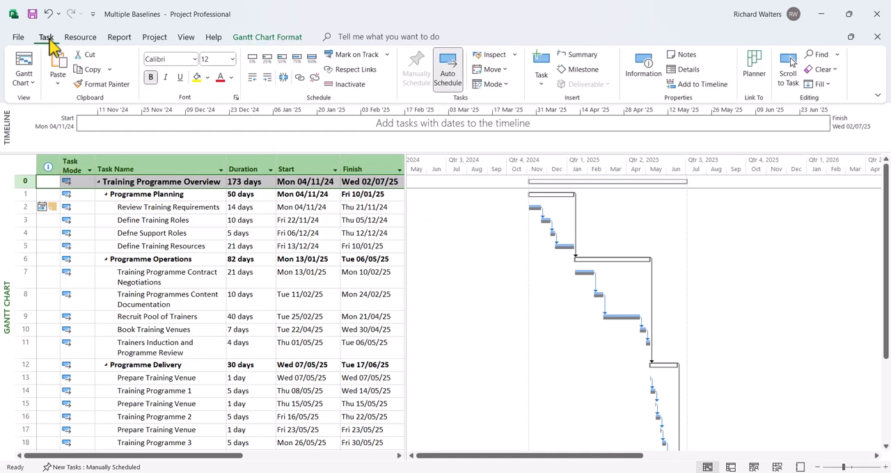
{"action": "left_click", "coordinate": [23, 66]}
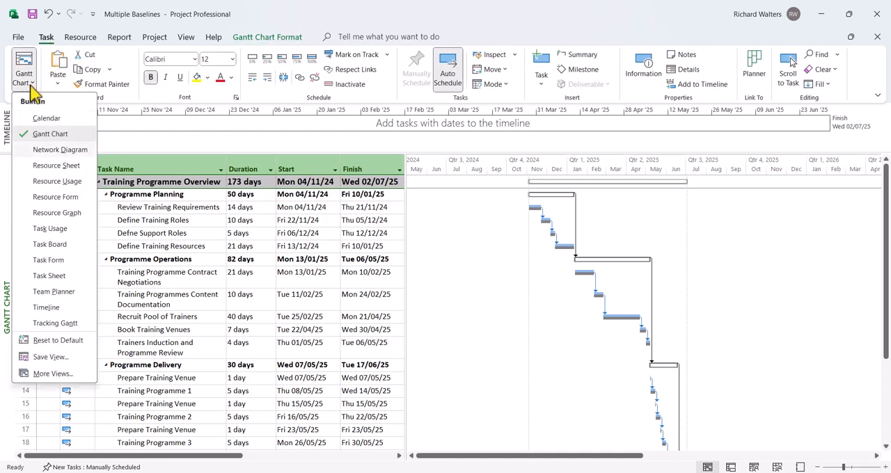
{"action": "mouse_move", "coordinate": [49, 275]}
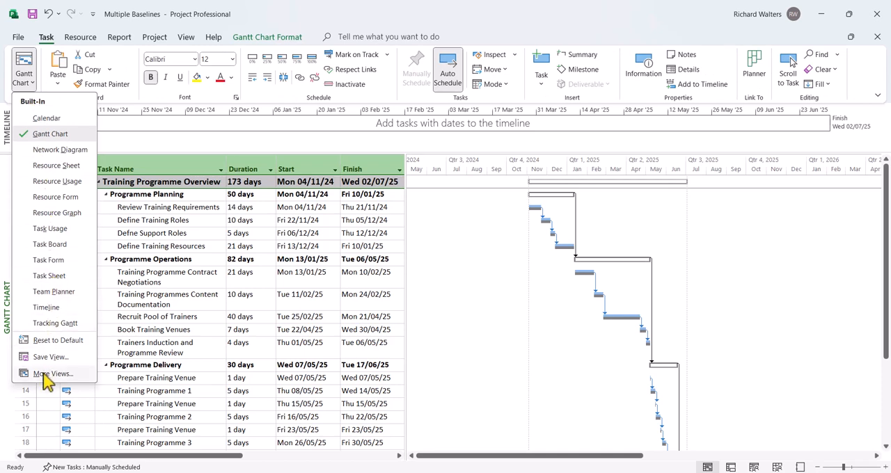
{"action": "mouse_move", "coordinate": [61, 382]}
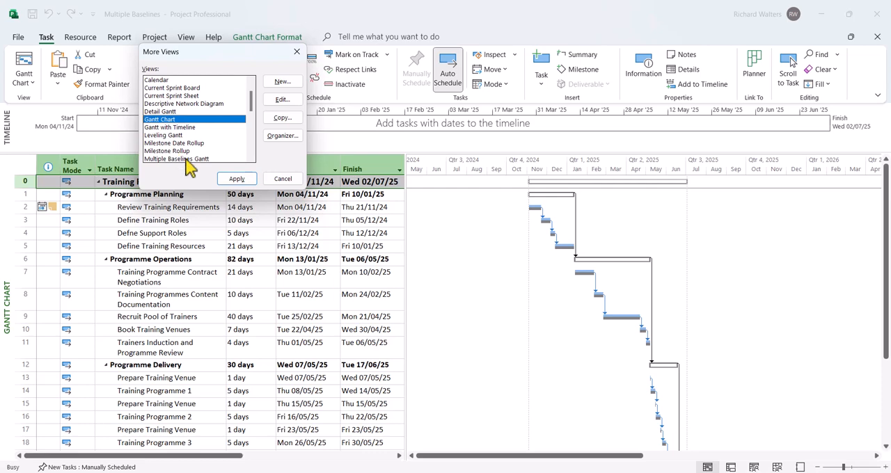
{"action": "left_click", "coordinate": [177, 159]}
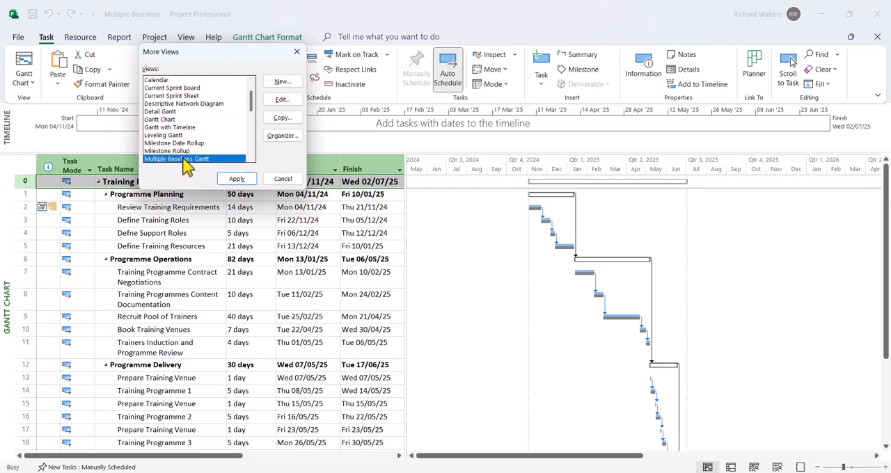
{"action": "mouse_move", "coordinate": [207, 167]}
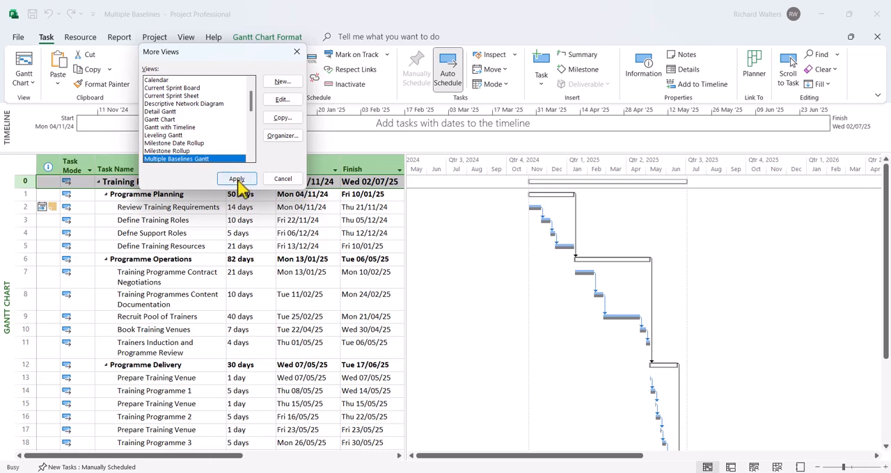
{"action": "left_click", "coordinate": [236, 179]}
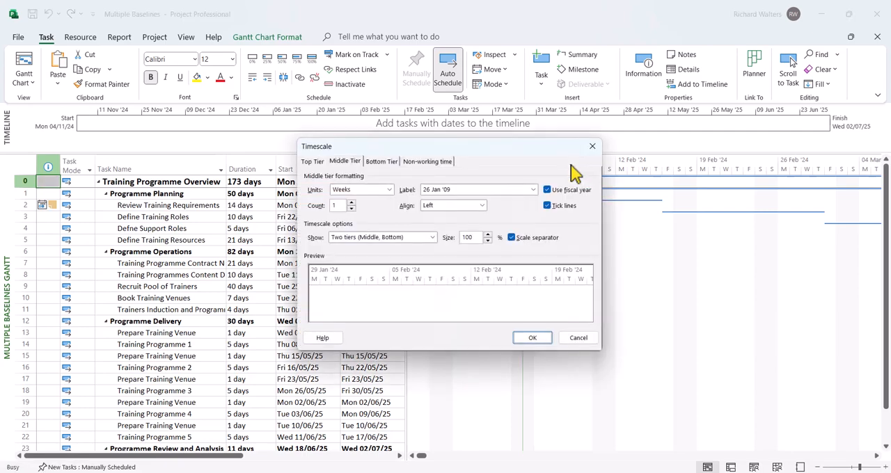
{"action": "mouse_move", "coordinate": [355, 181]}
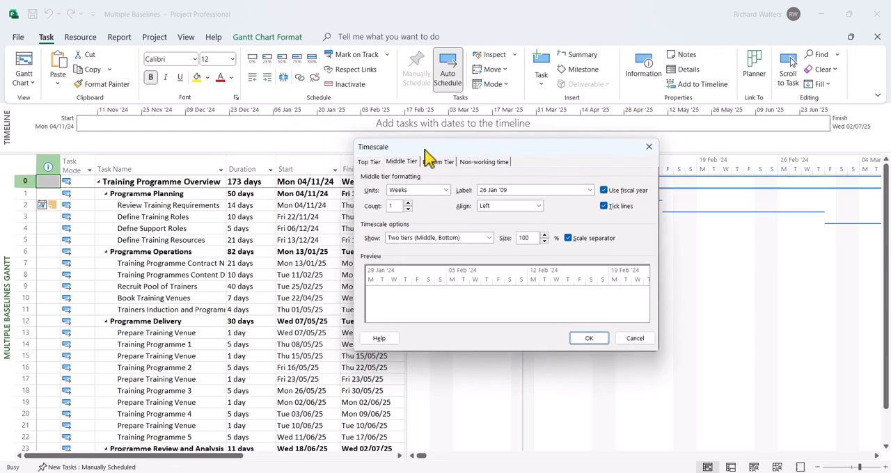
Set the timescale middle tier to Quarters labelled 'Qtr 1, 2009' and the bottom tier to Months
{"action": "left_click", "coordinate": [445, 190]}
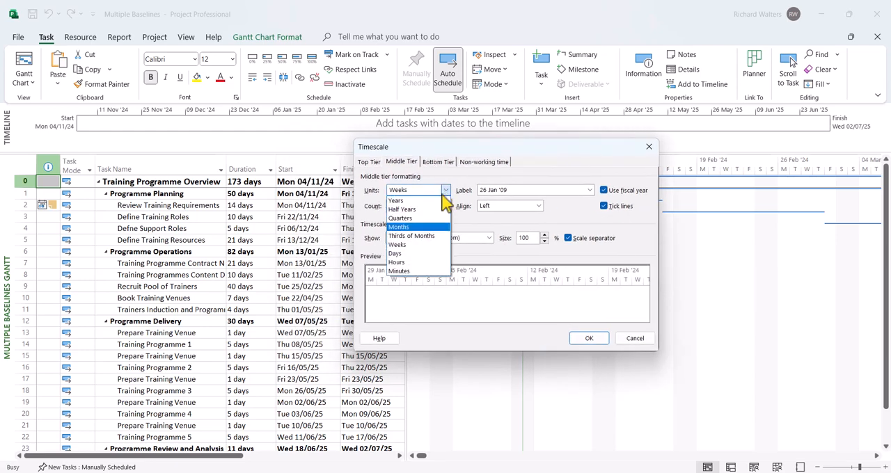
{"action": "left_click", "coordinate": [401, 218]}
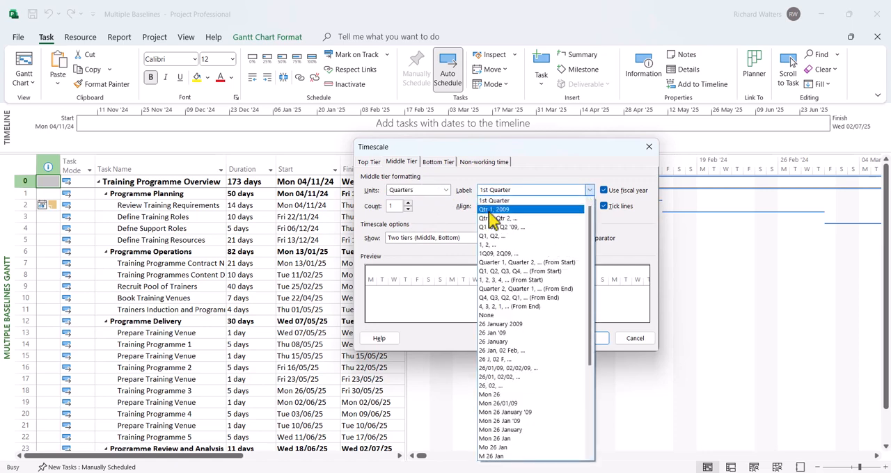
{"action": "left_click", "coordinate": [499, 218]}
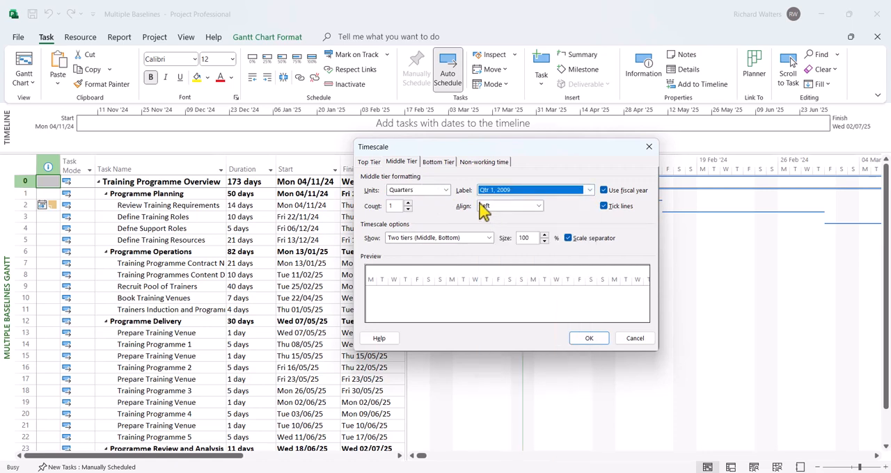
{"action": "left_click", "coordinate": [438, 162]}
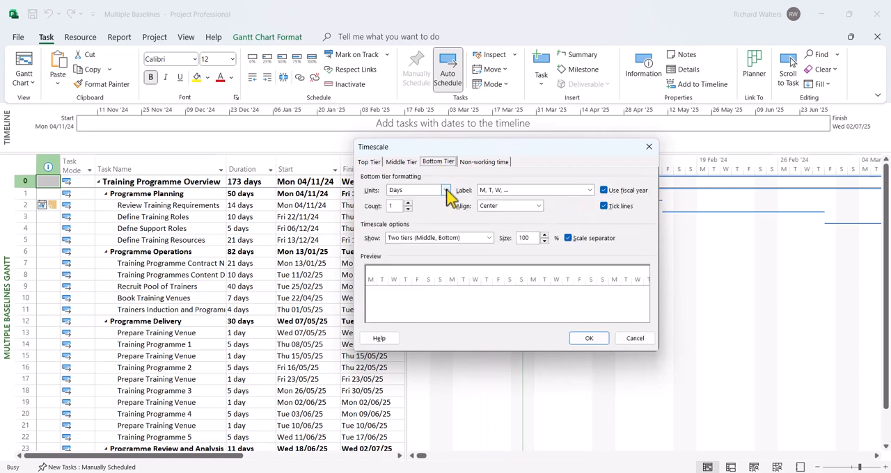
{"action": "left_click", "coordinate": [445, 190]}
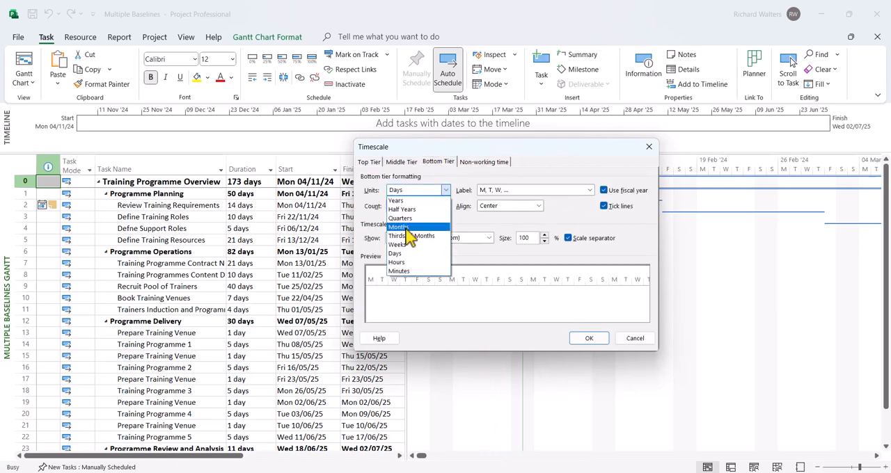
{"action": "left_click", "coordinate": [399, 228]}
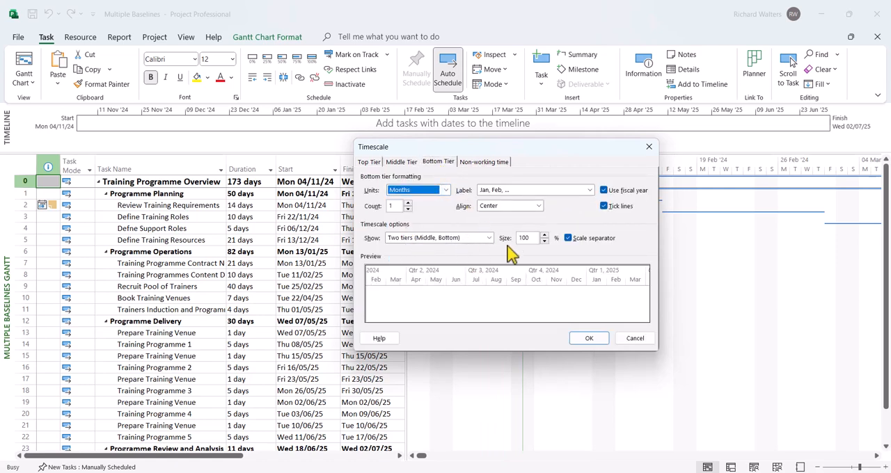
{"action": "left_click", "coordinate": [589, 337]}
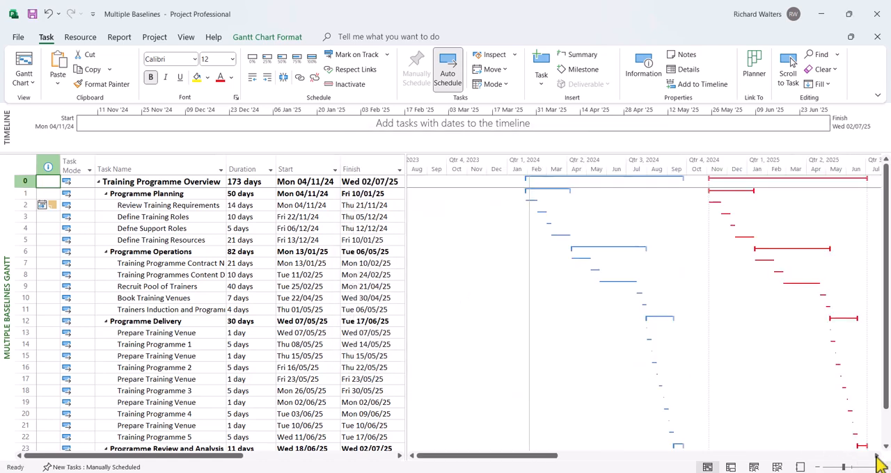
{"action": "scroll", "scroll_direction": "right", "scroll_amount": 3}
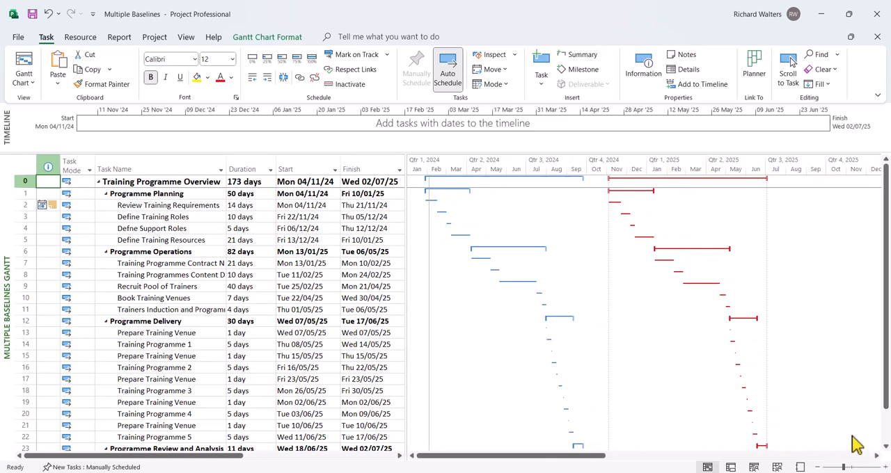
{"action": "mouse_move", "coordinate": [606, 233]}
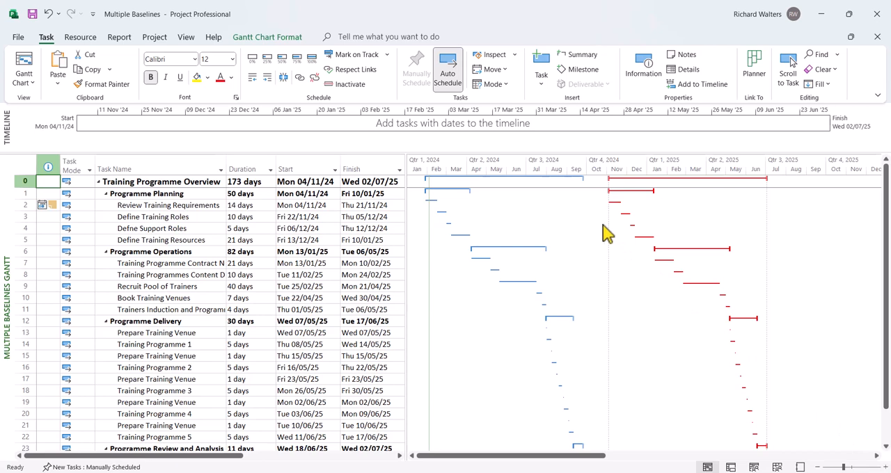
{"action": "mouse_move", "coordinate": [495, 195]}
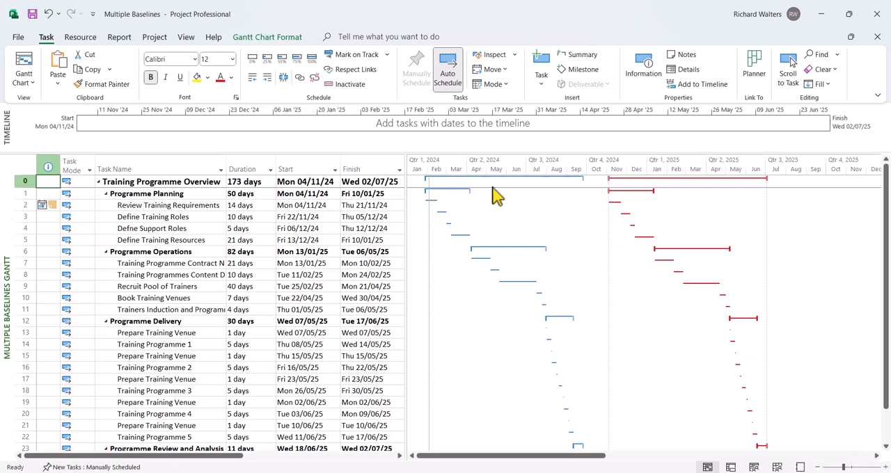
{"action": "mouse_move", "coordinate": [479, 191]}
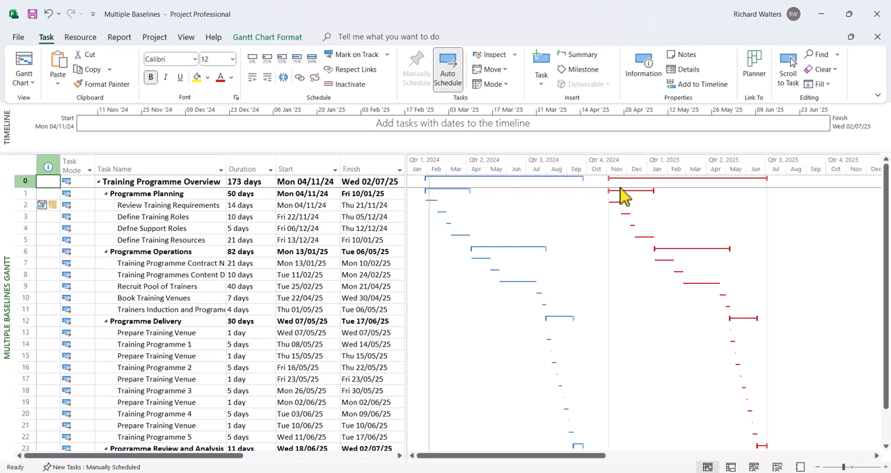
{"action": "mouse_move", "coordinate": [554, 317]}
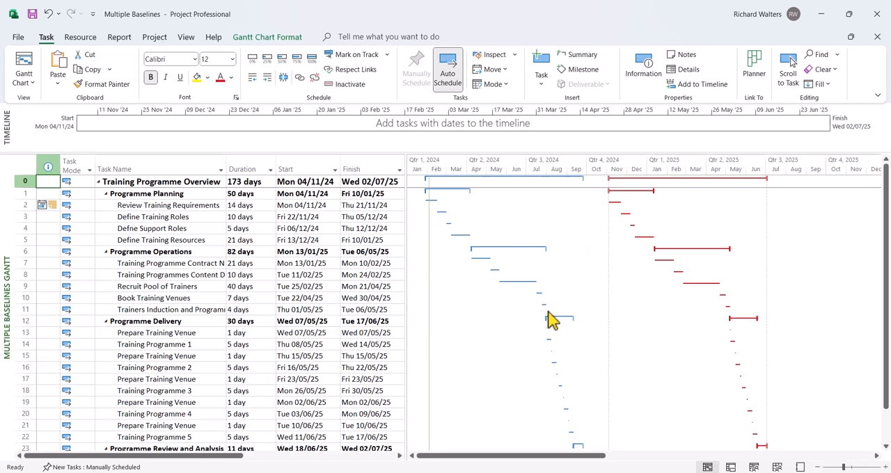
{"action": "mouse_move", "coordinate": [658, 255]}
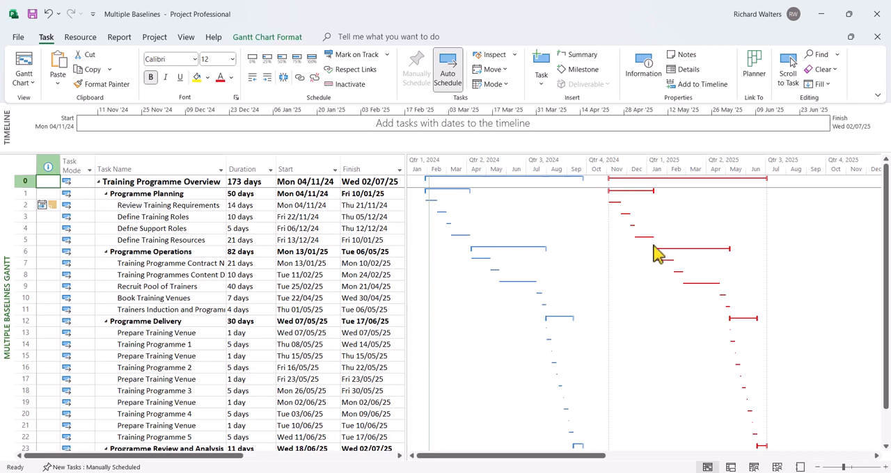
{"action": "mouse_move", "coordinate": [670, 245]}
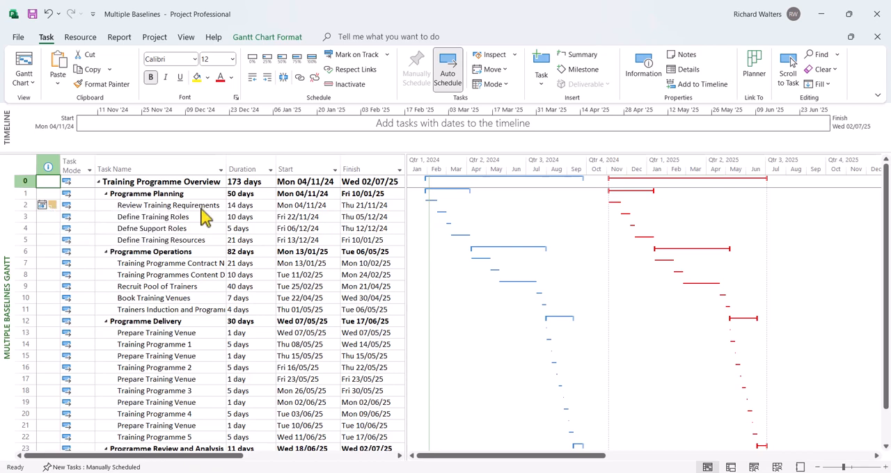
{"action": "mouse_move", "coordinate": [349, 318]}
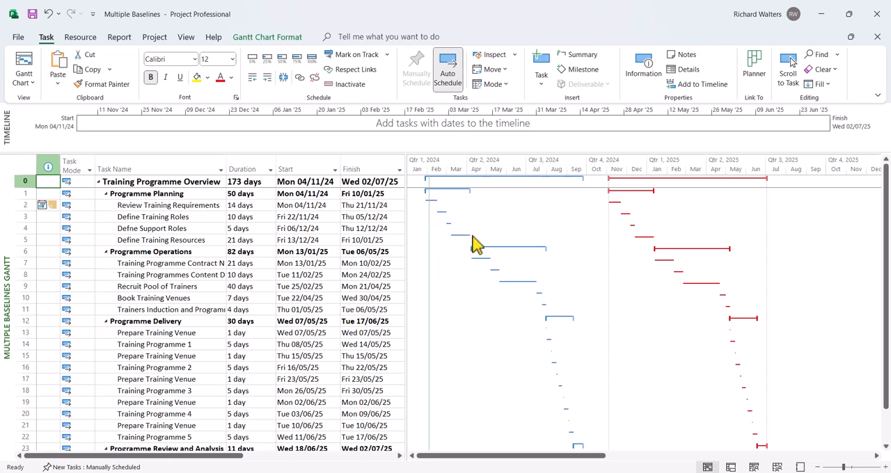
{"action": "mouse_move", "coordinate": [554, 247]}
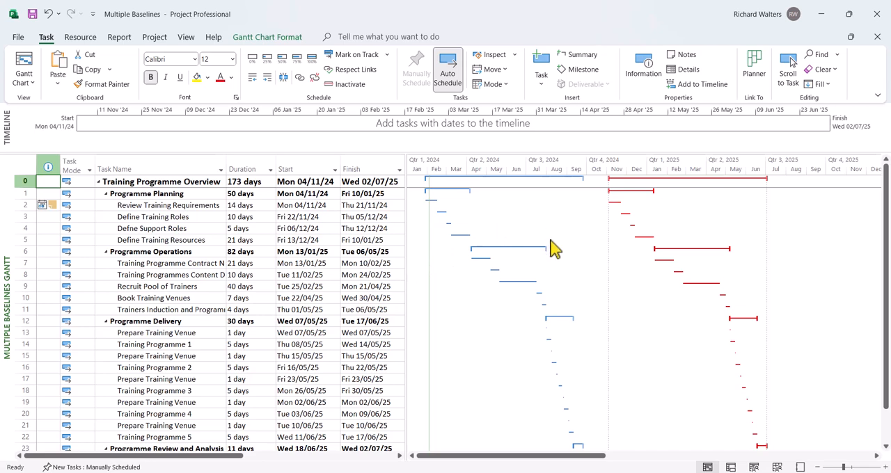